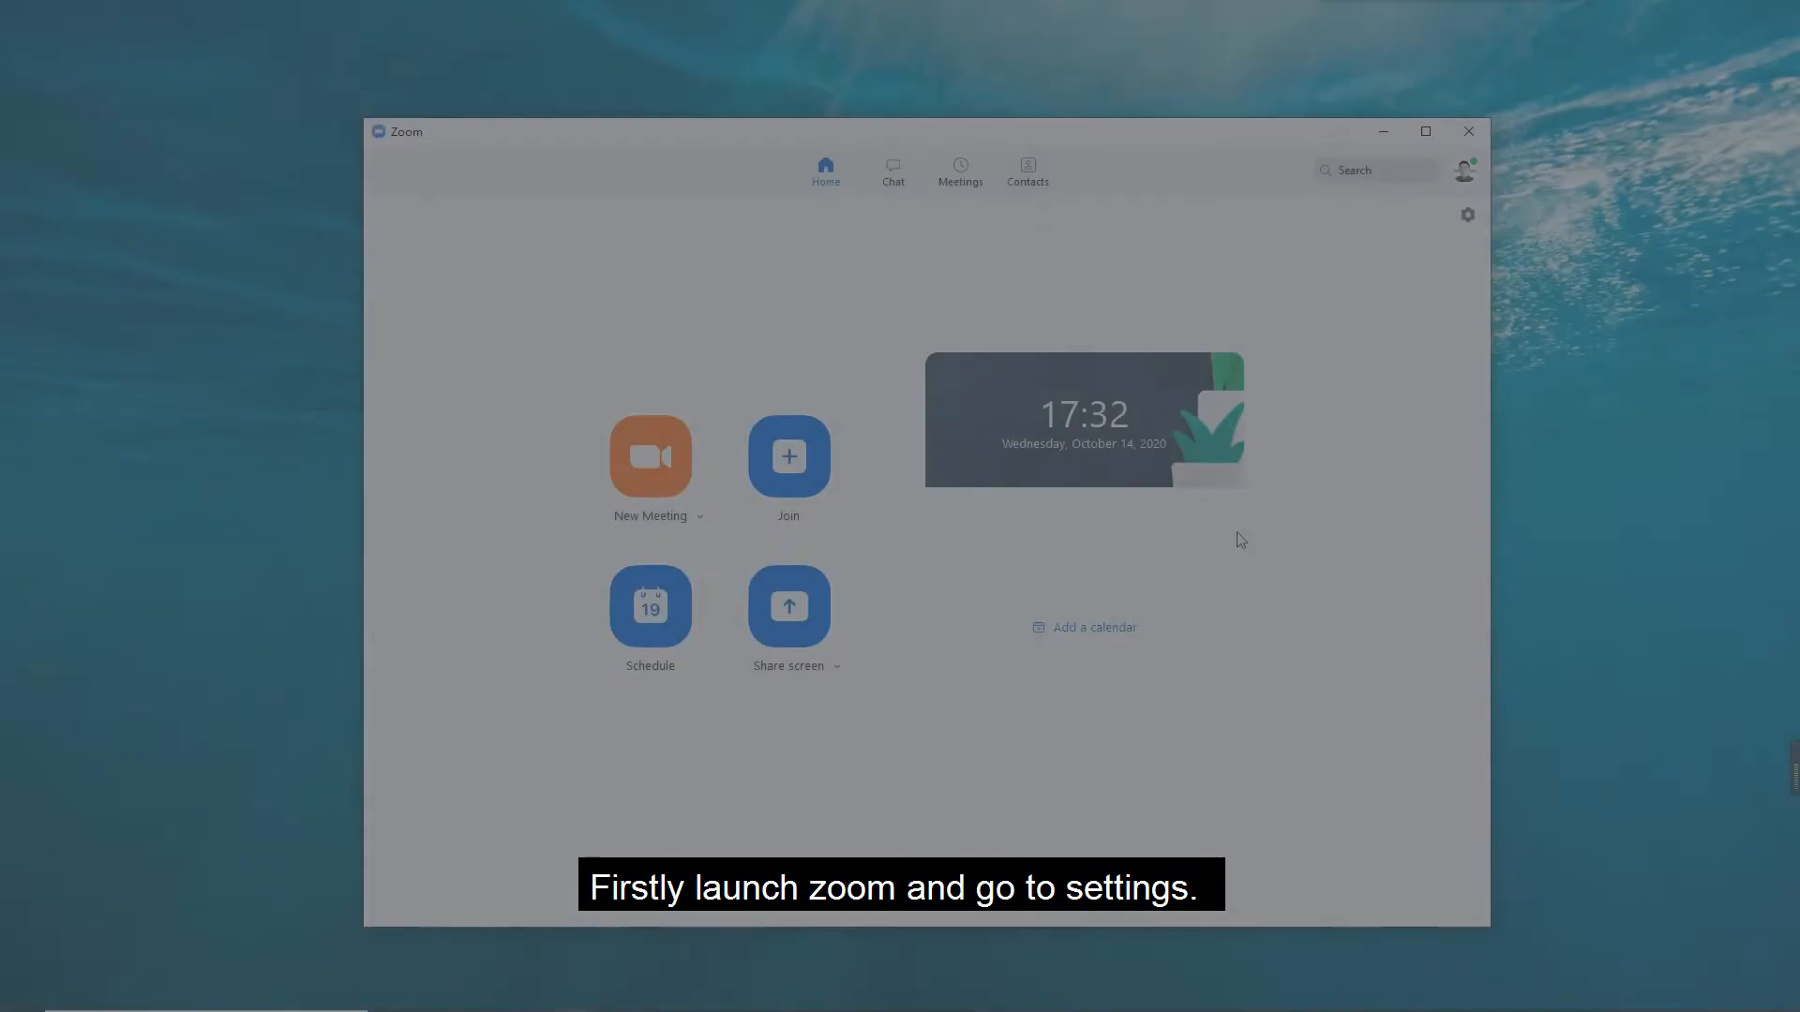
Open Zoom's Settings window from the home screen gear icon
{"action": "left_click", "coordinate": [1466, 214]}
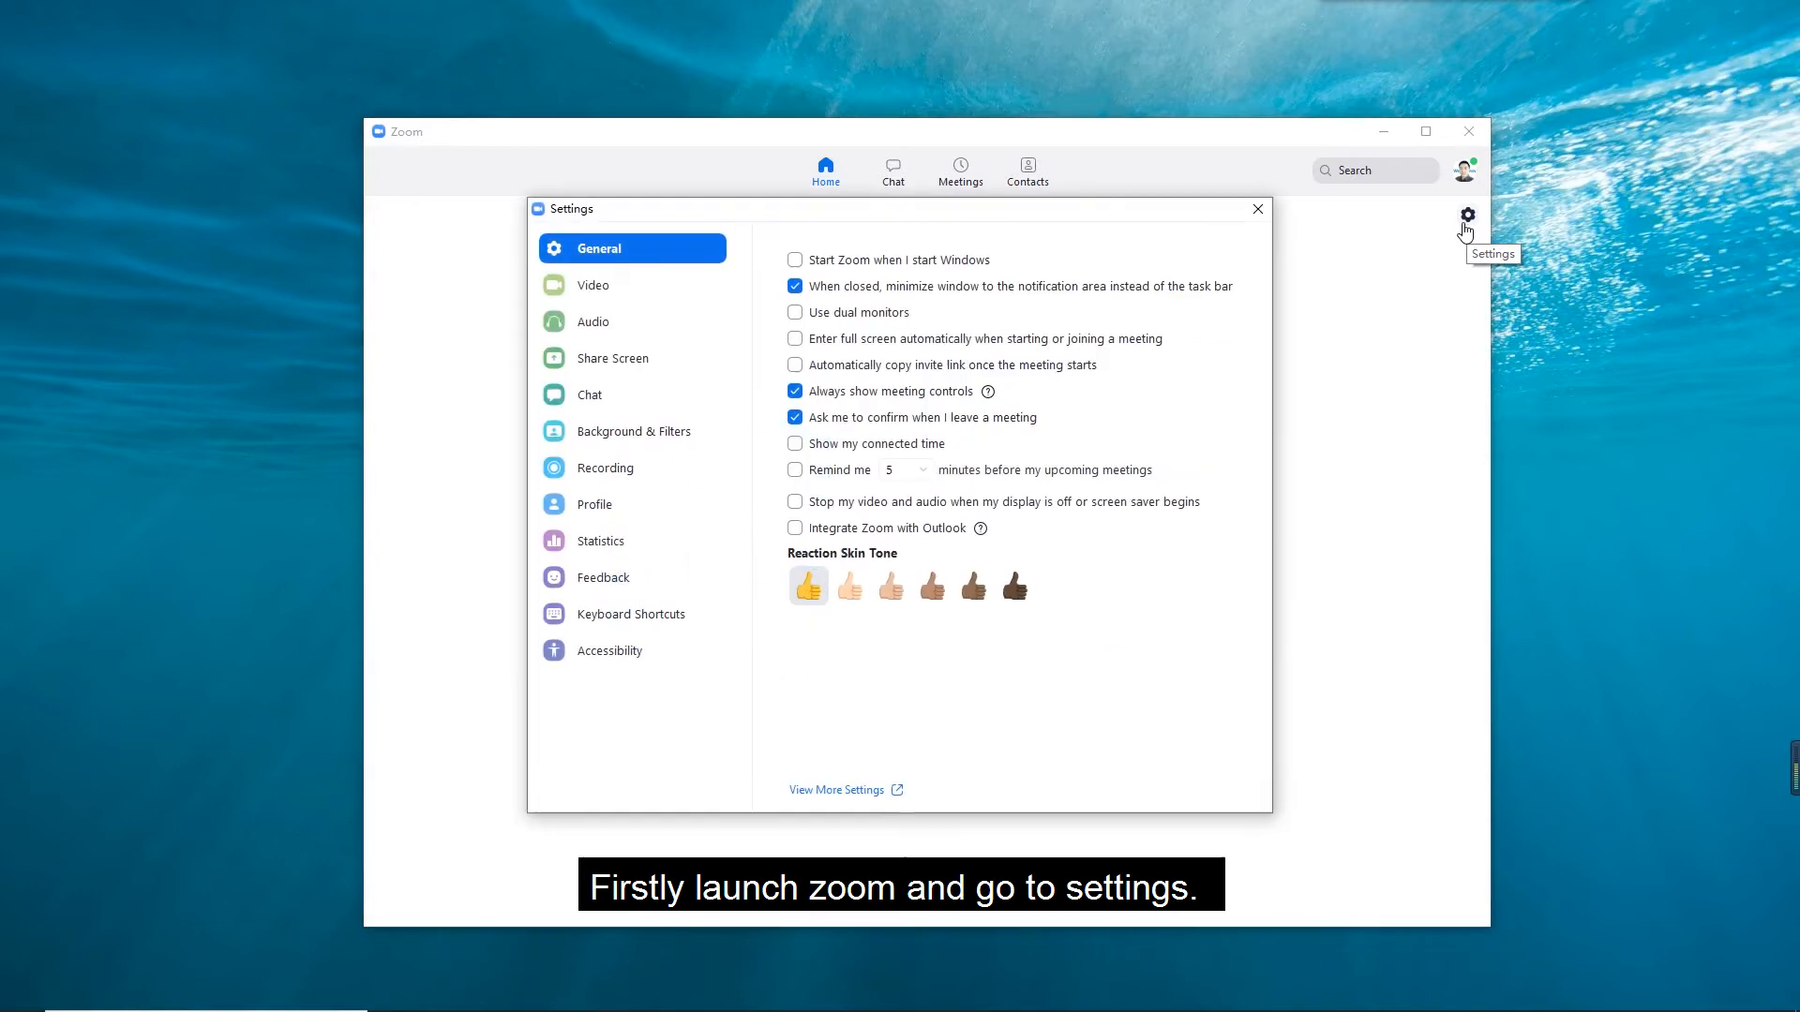
{"action": "mouse_move", "coordinate": [595, 285]}
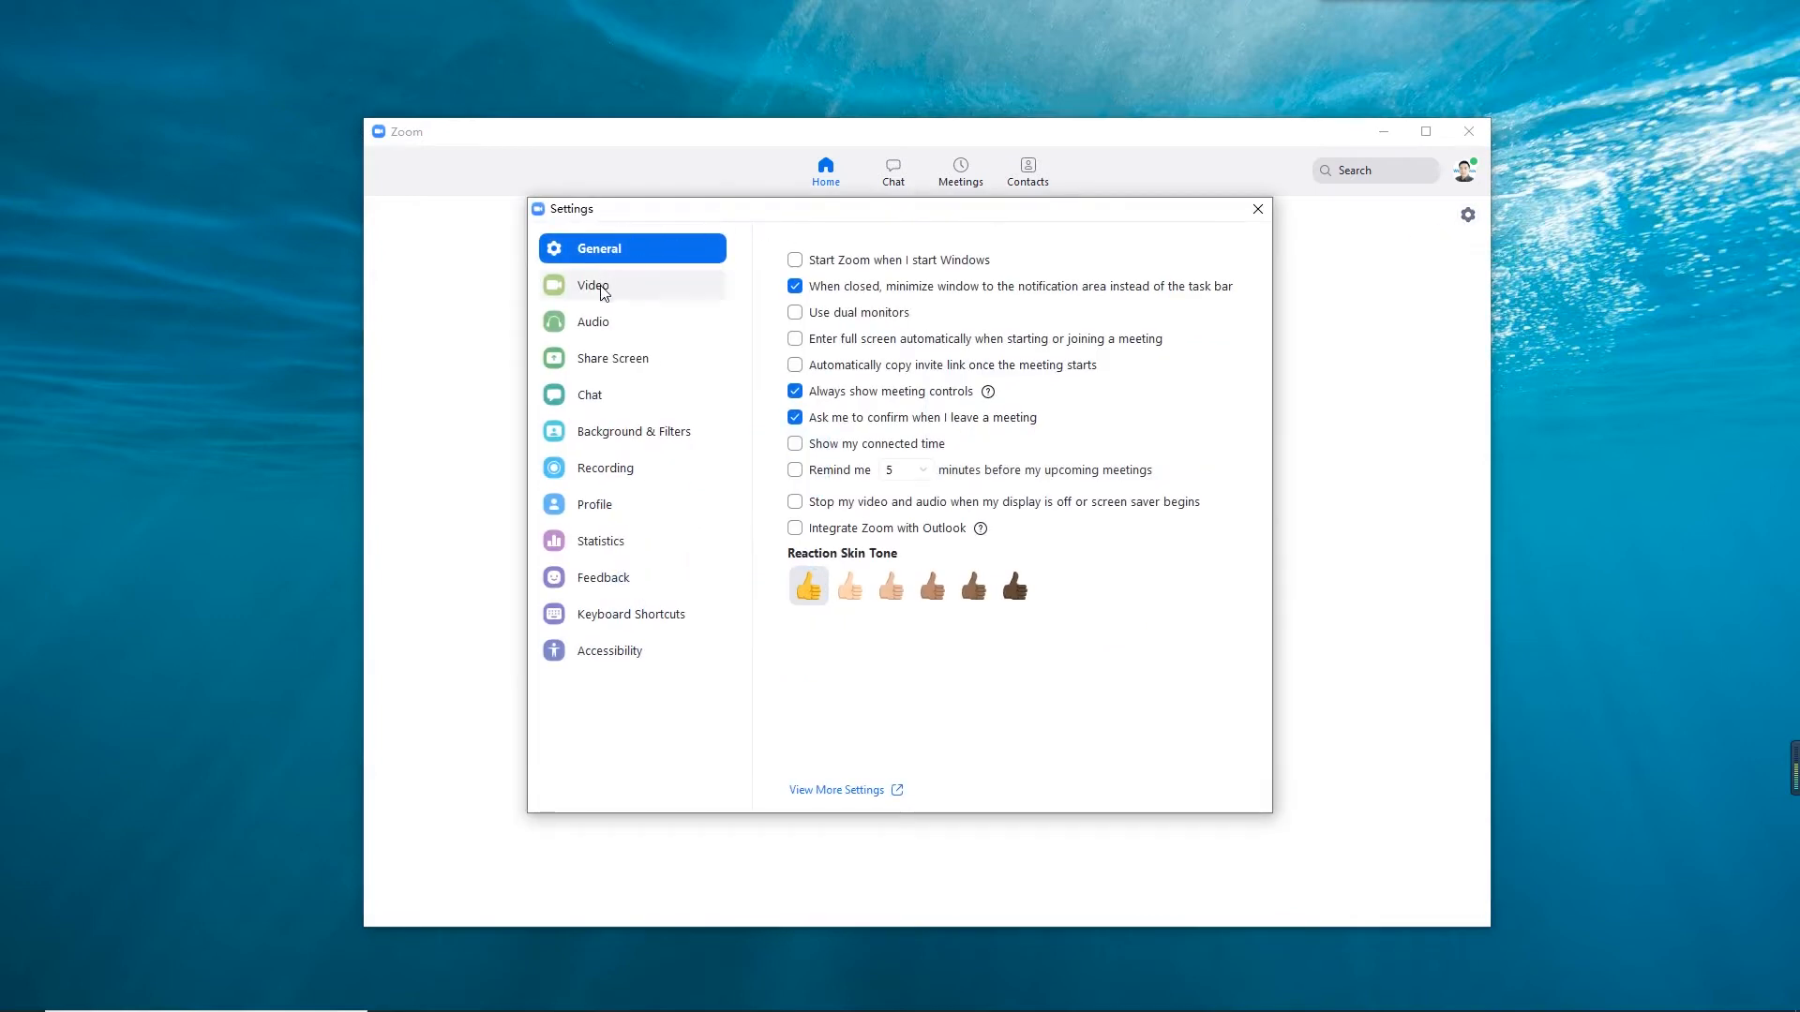
Set the Video camera to V1XS-Camera so the preview shows the floor plan
{"action": "left_click", "coordinate": [594, 285]}
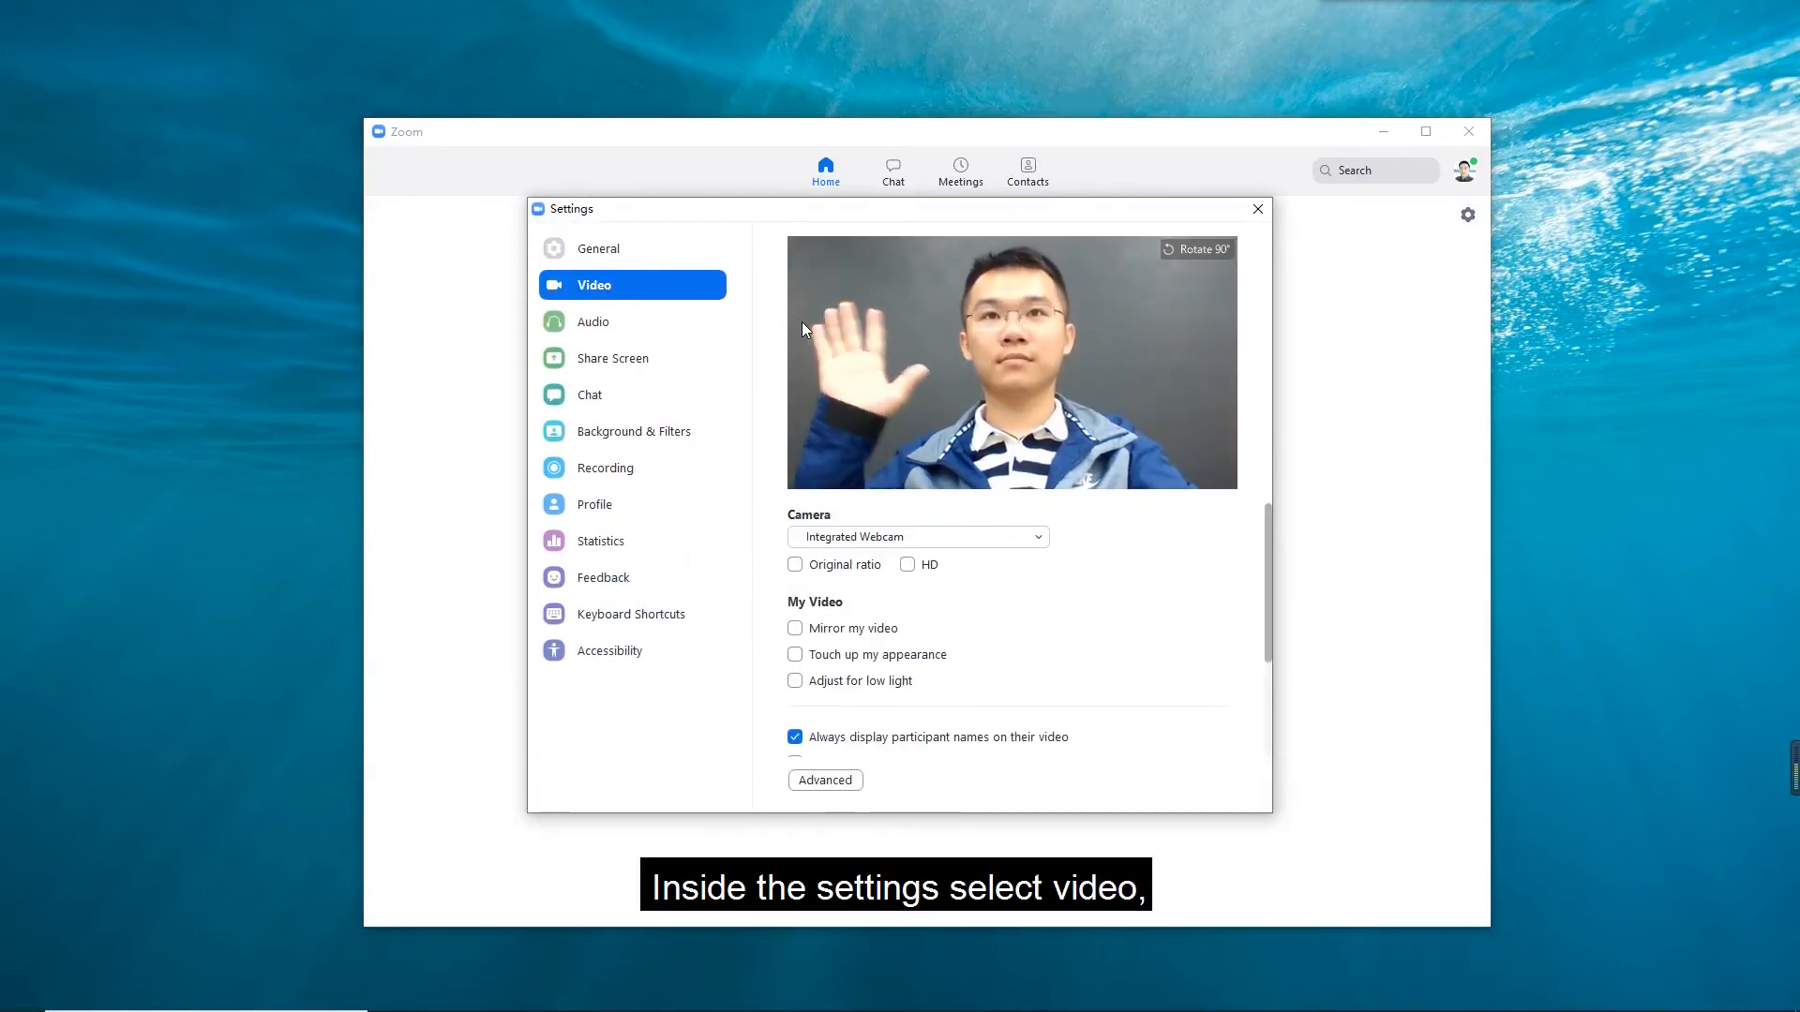
{"action": "left_click", "coordinate": [917, 536]}
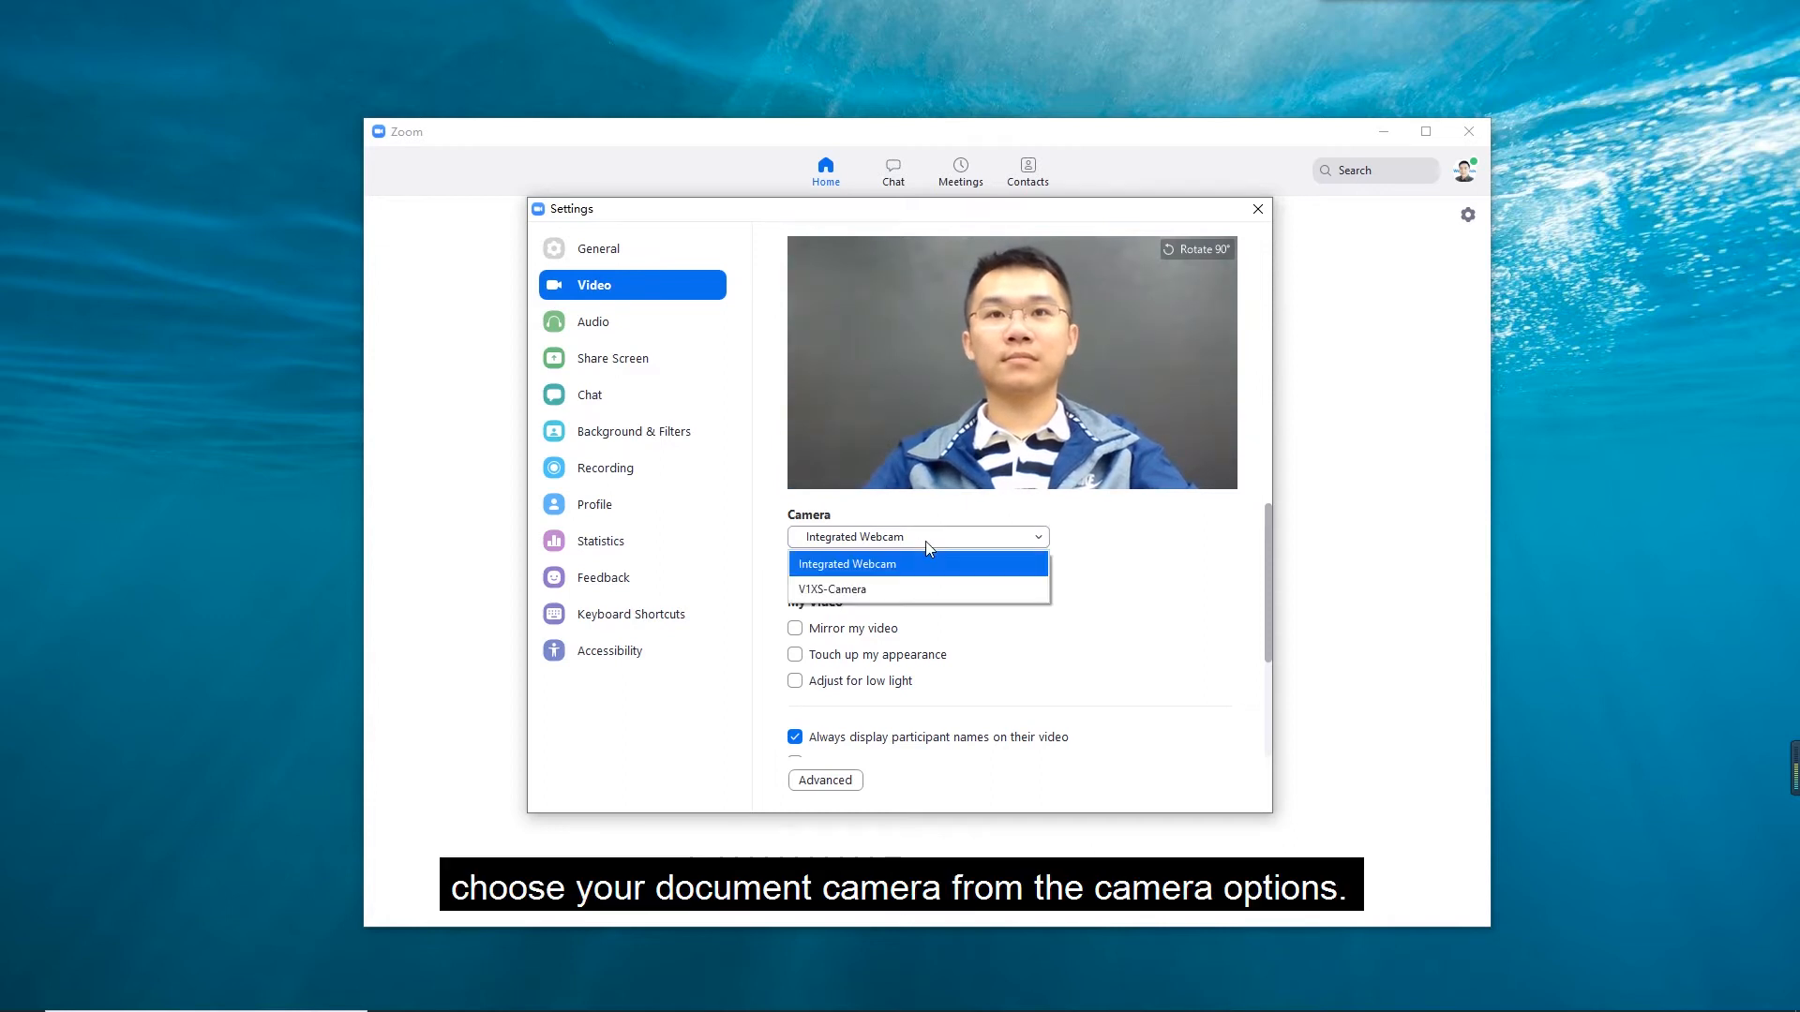
{"action": "left_click", "coordinate": [832, 588]}
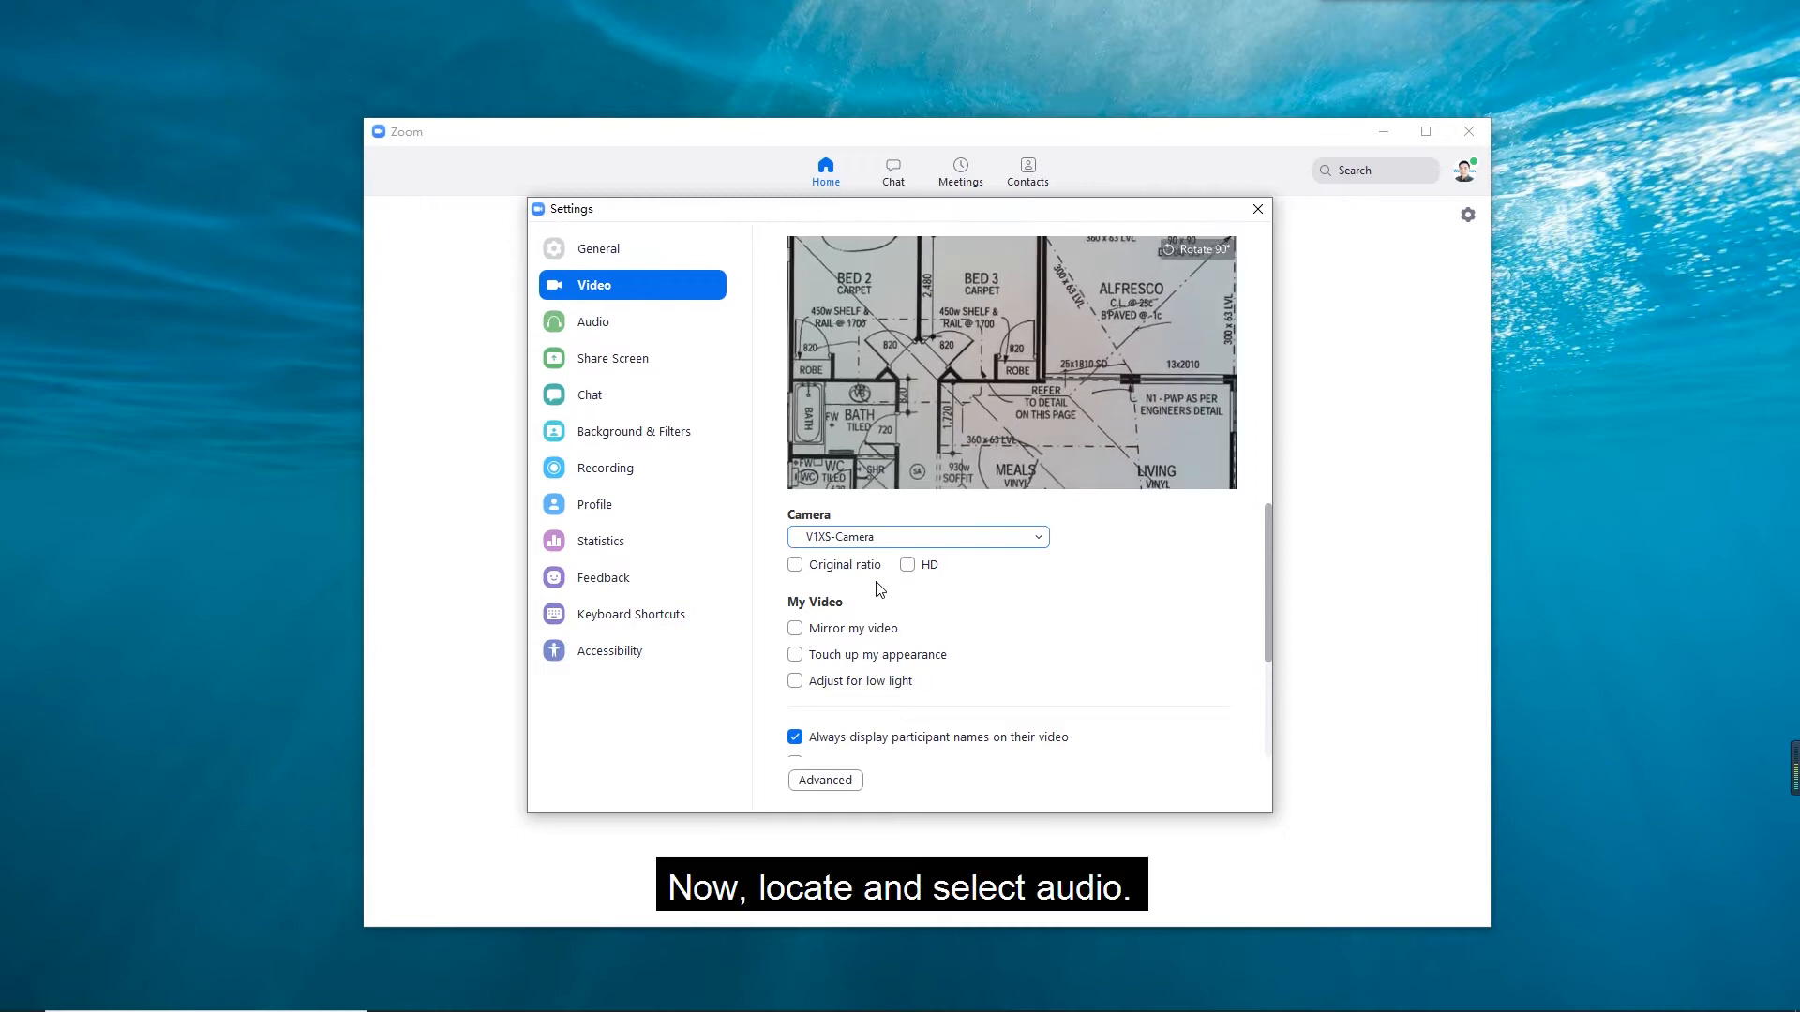
{"action": "mouse_move", "coordinate": [675, 407]}
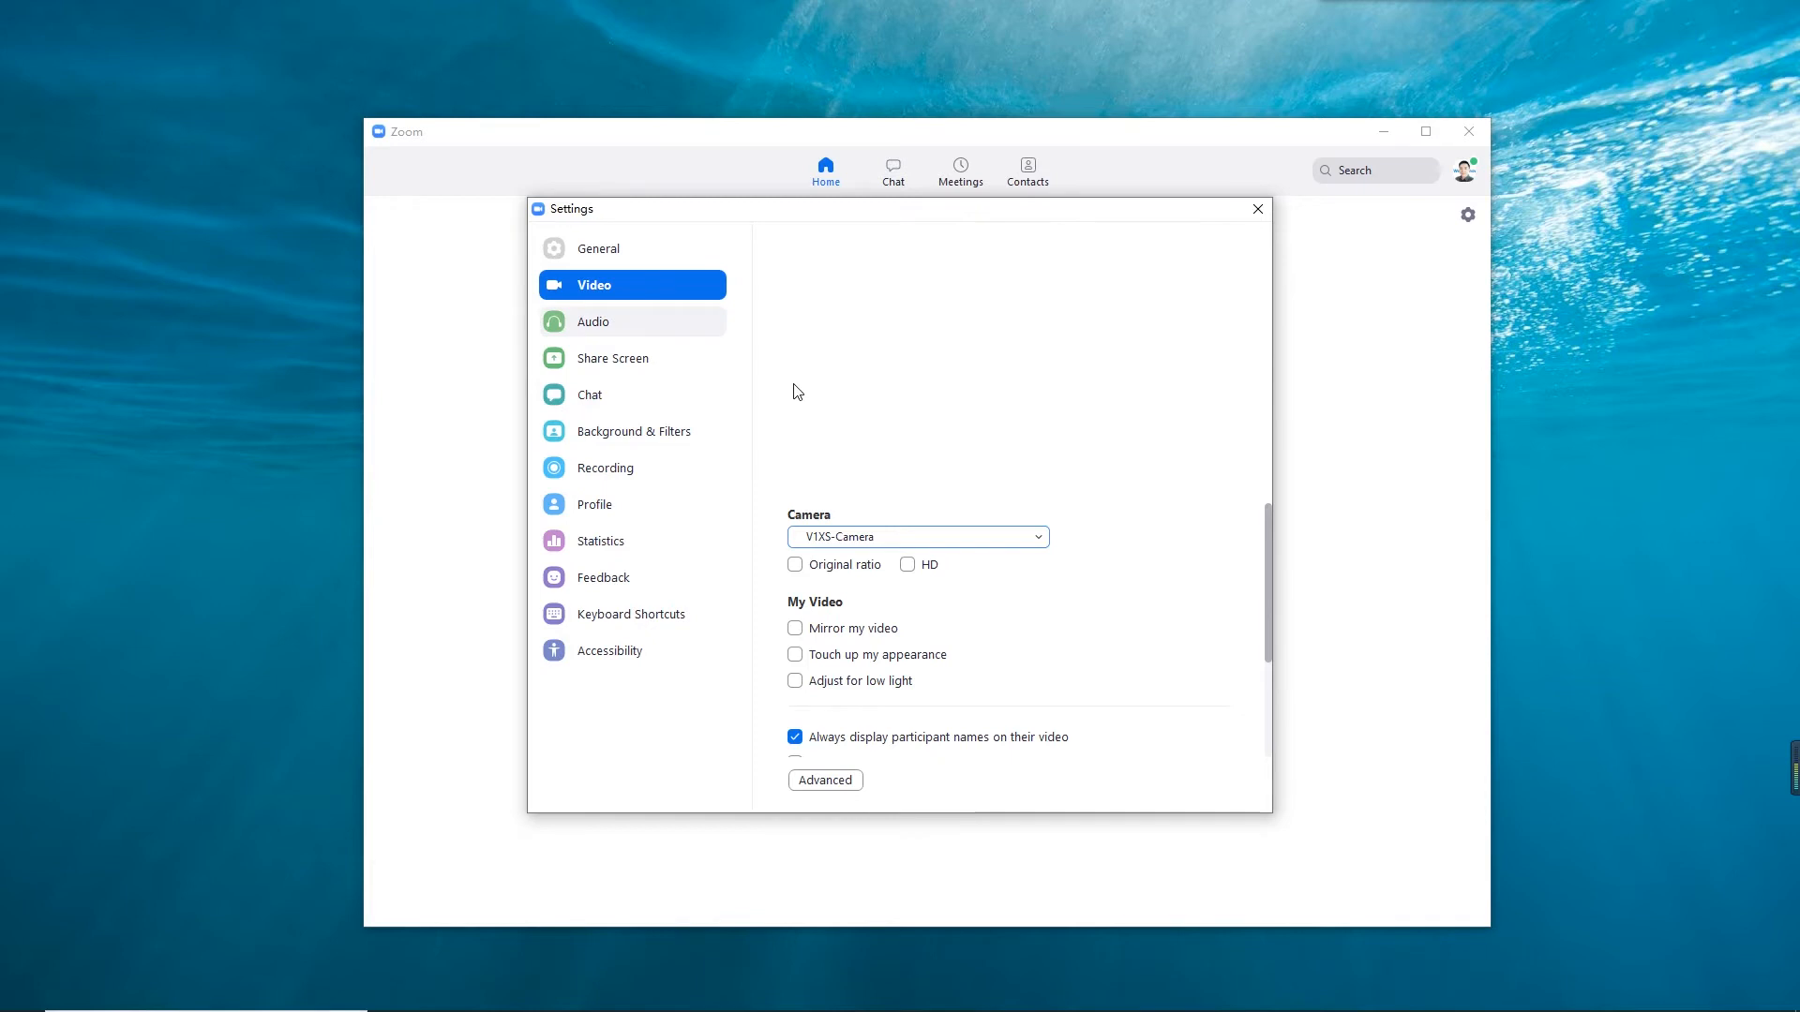
Set the Audio microphone to V1XS-Camera and close Settings
{"action": "left_click", "coordinate": [594, 320]}
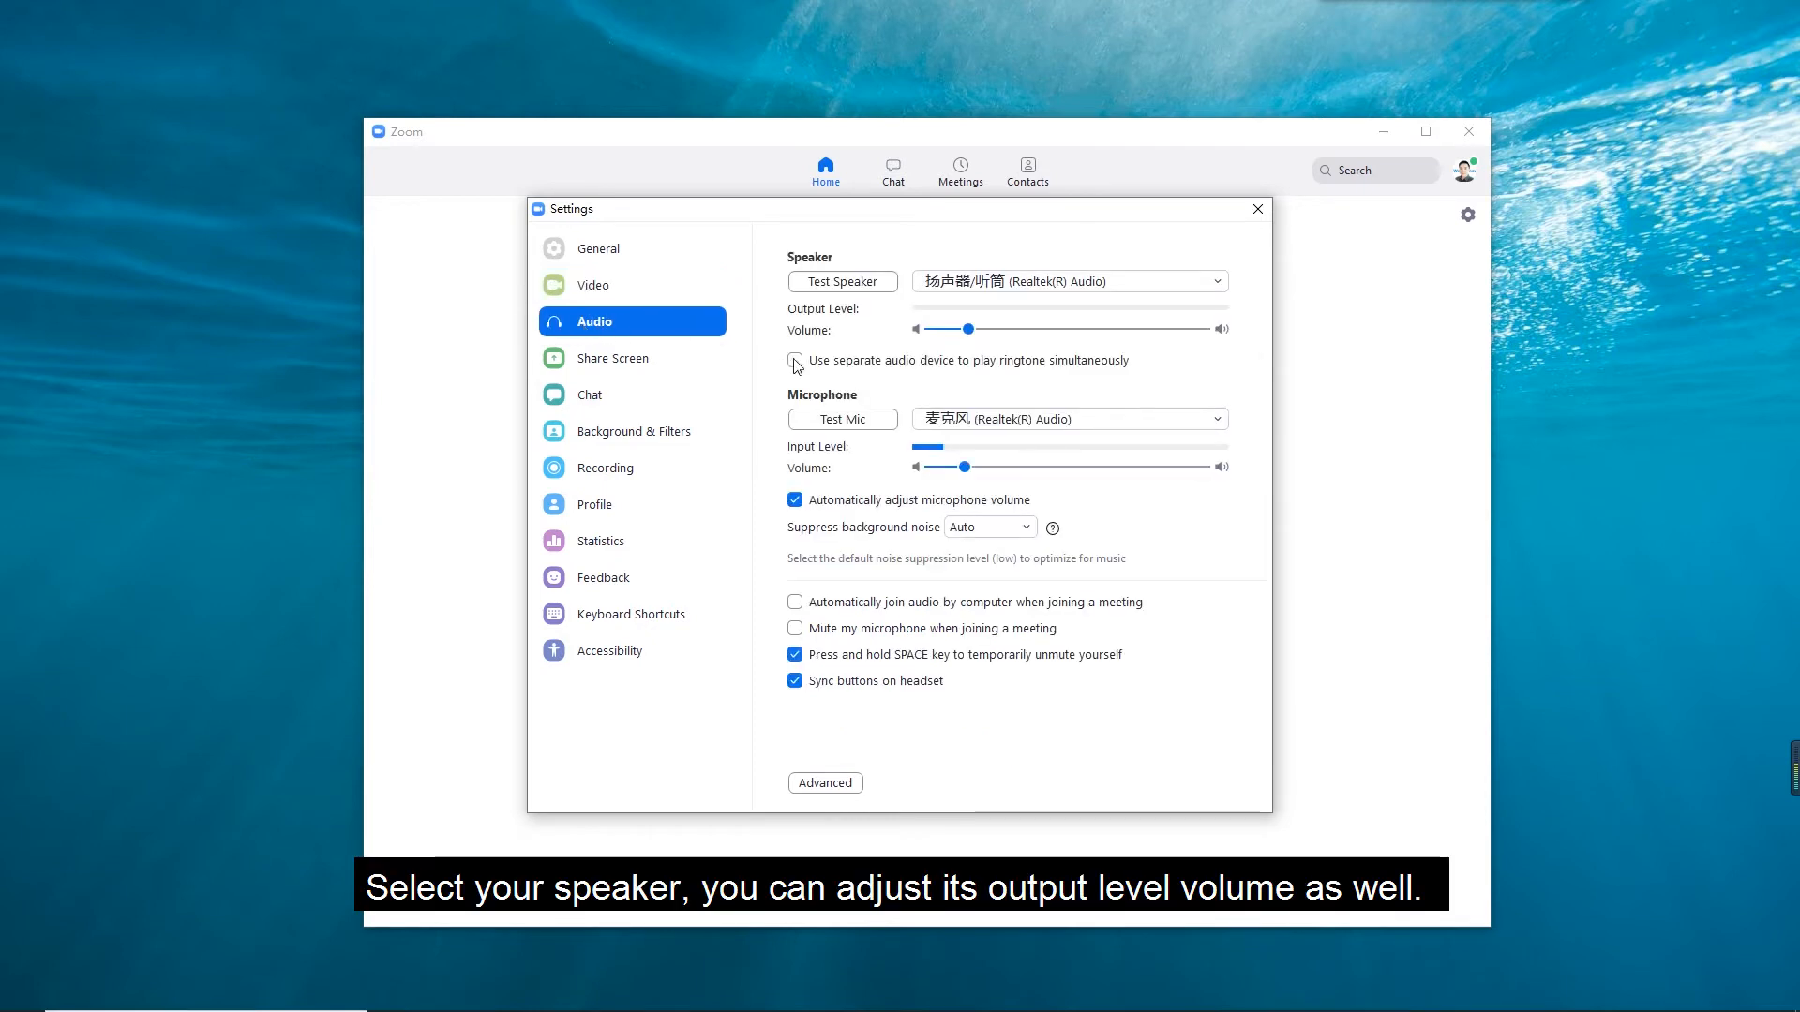
{"action": "left_click", "coordinate": [1215, 281]}
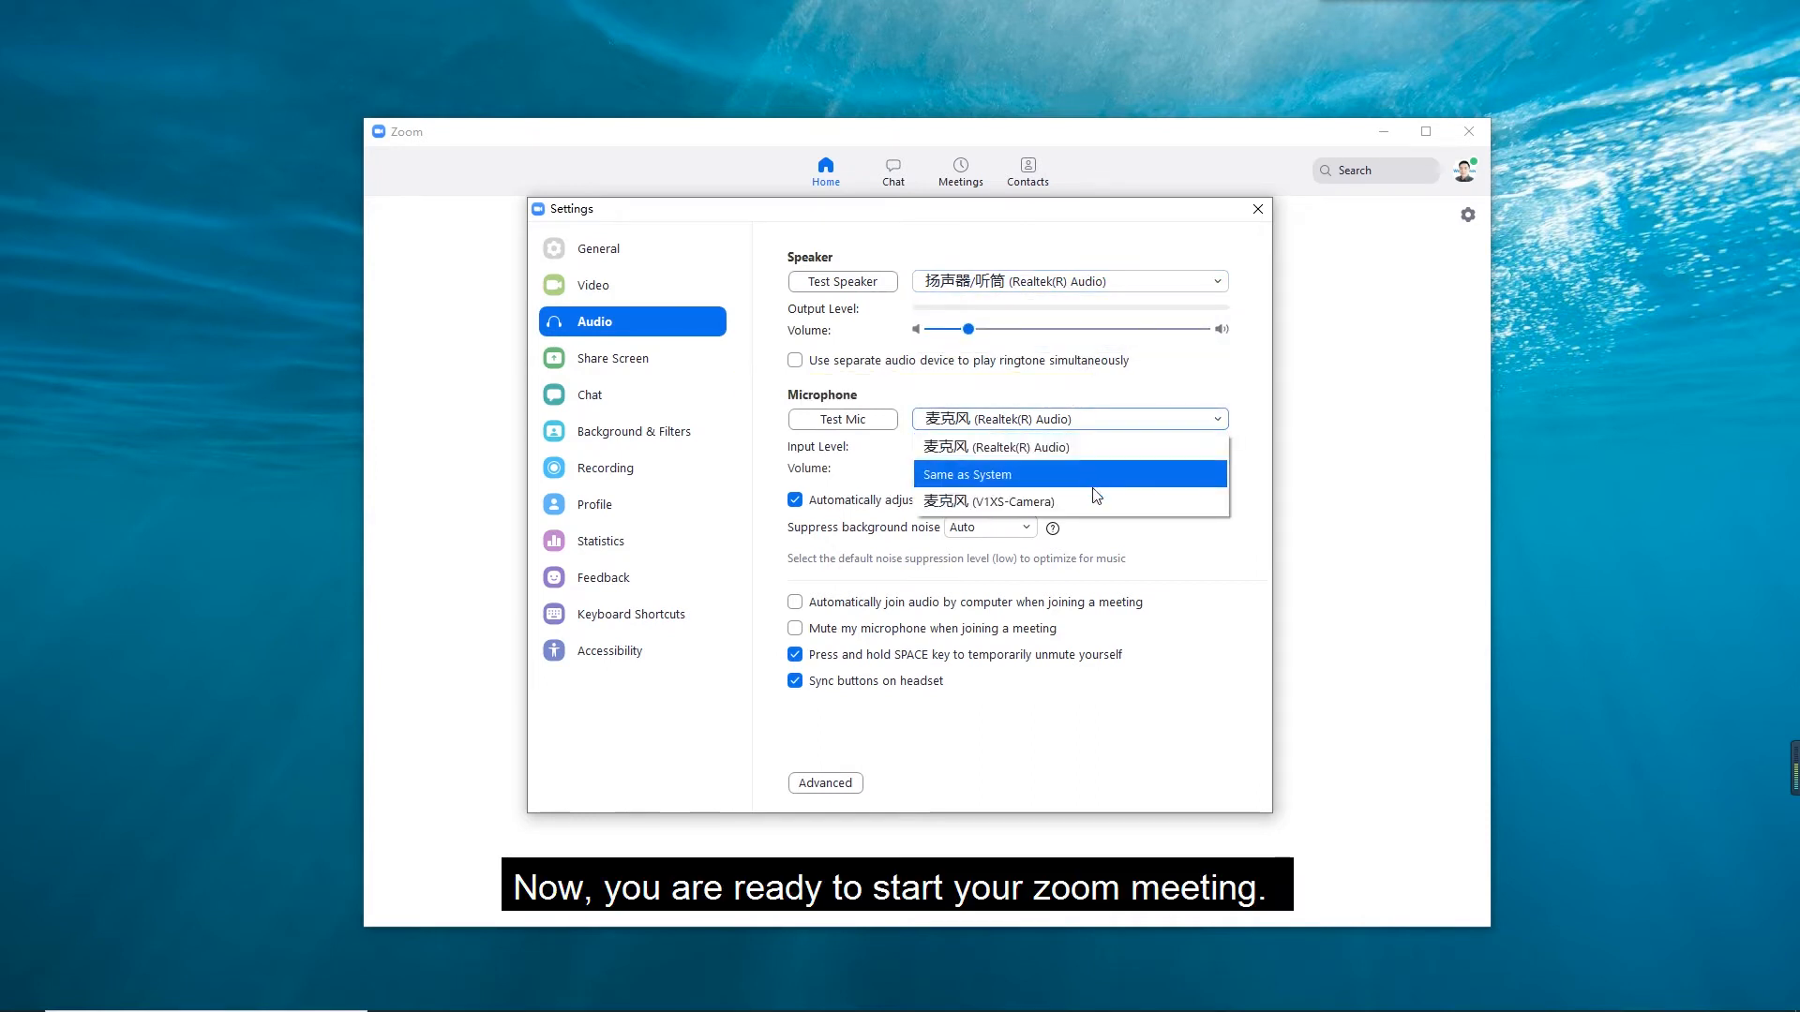
{"action": "left_click", "coordinate": [990, 501]}
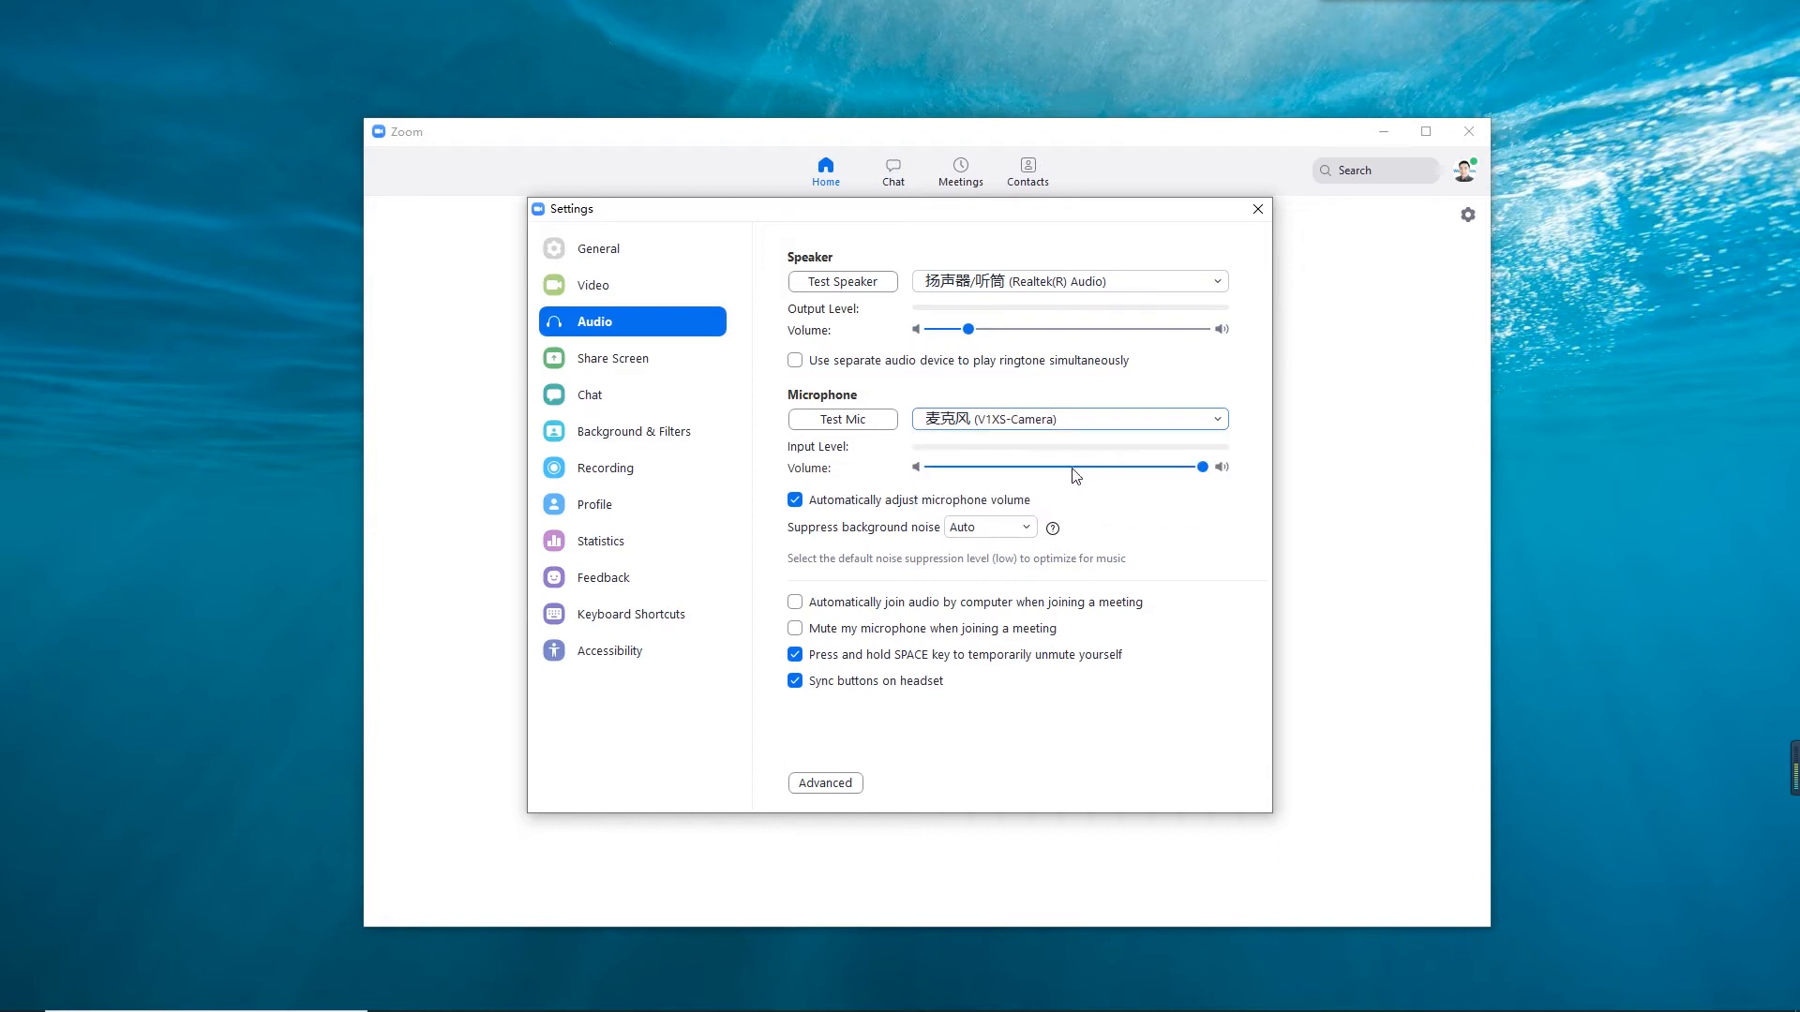
{"action": "left_click", "coordinate": [1256, 209]}
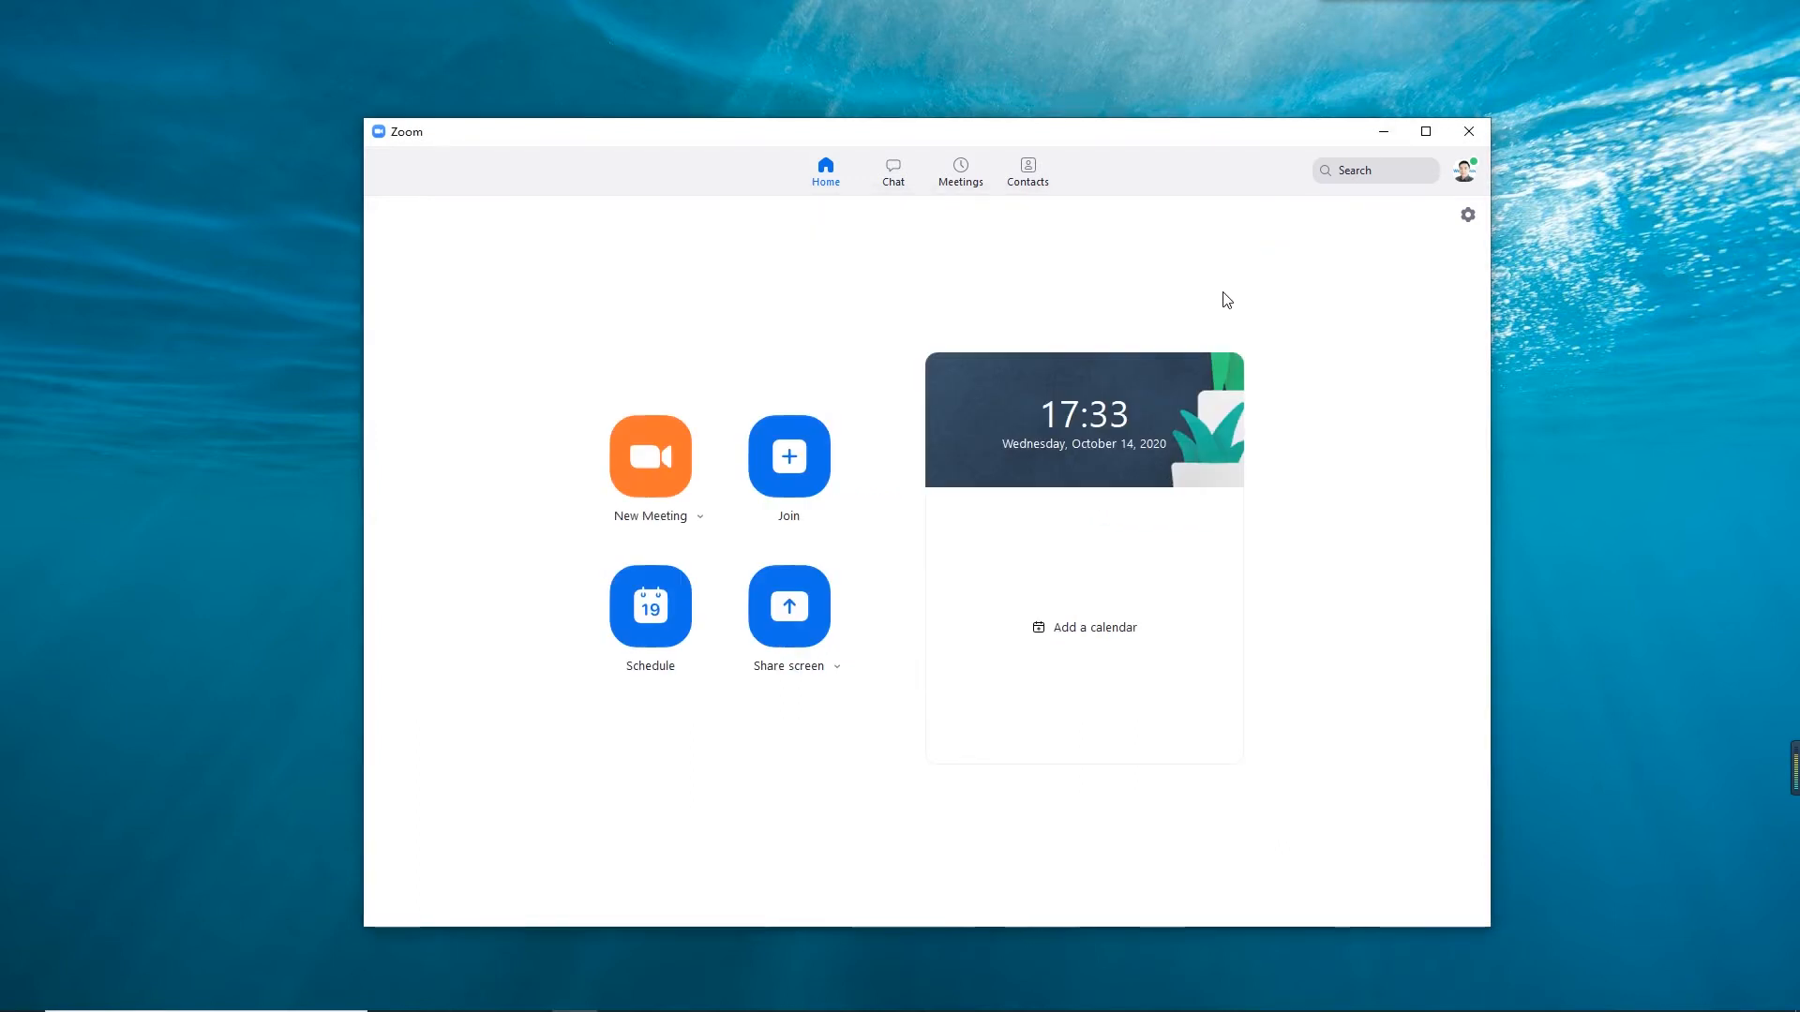
Enter the meeting and switch own video to the V1XS-Camera document camera
{"action": "left_click", "coordinate": [651, 456]}
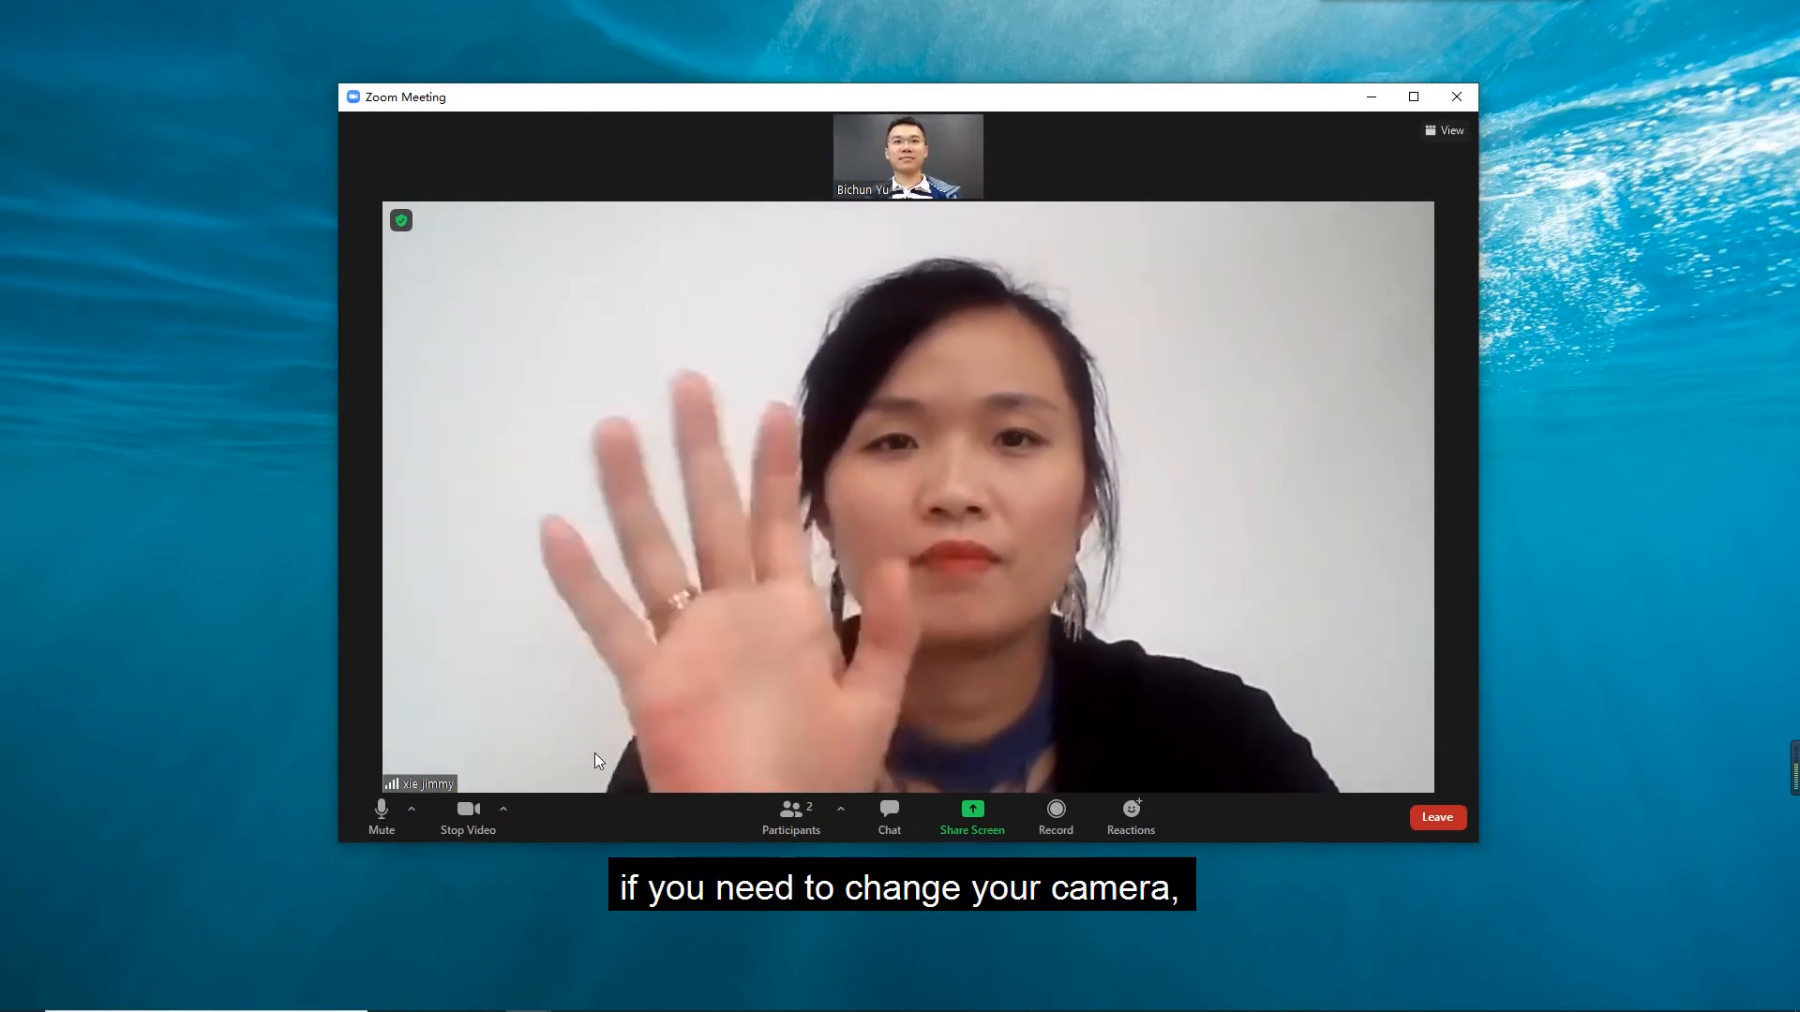
{"action": "left_click", "coordinate": [502, 810]}
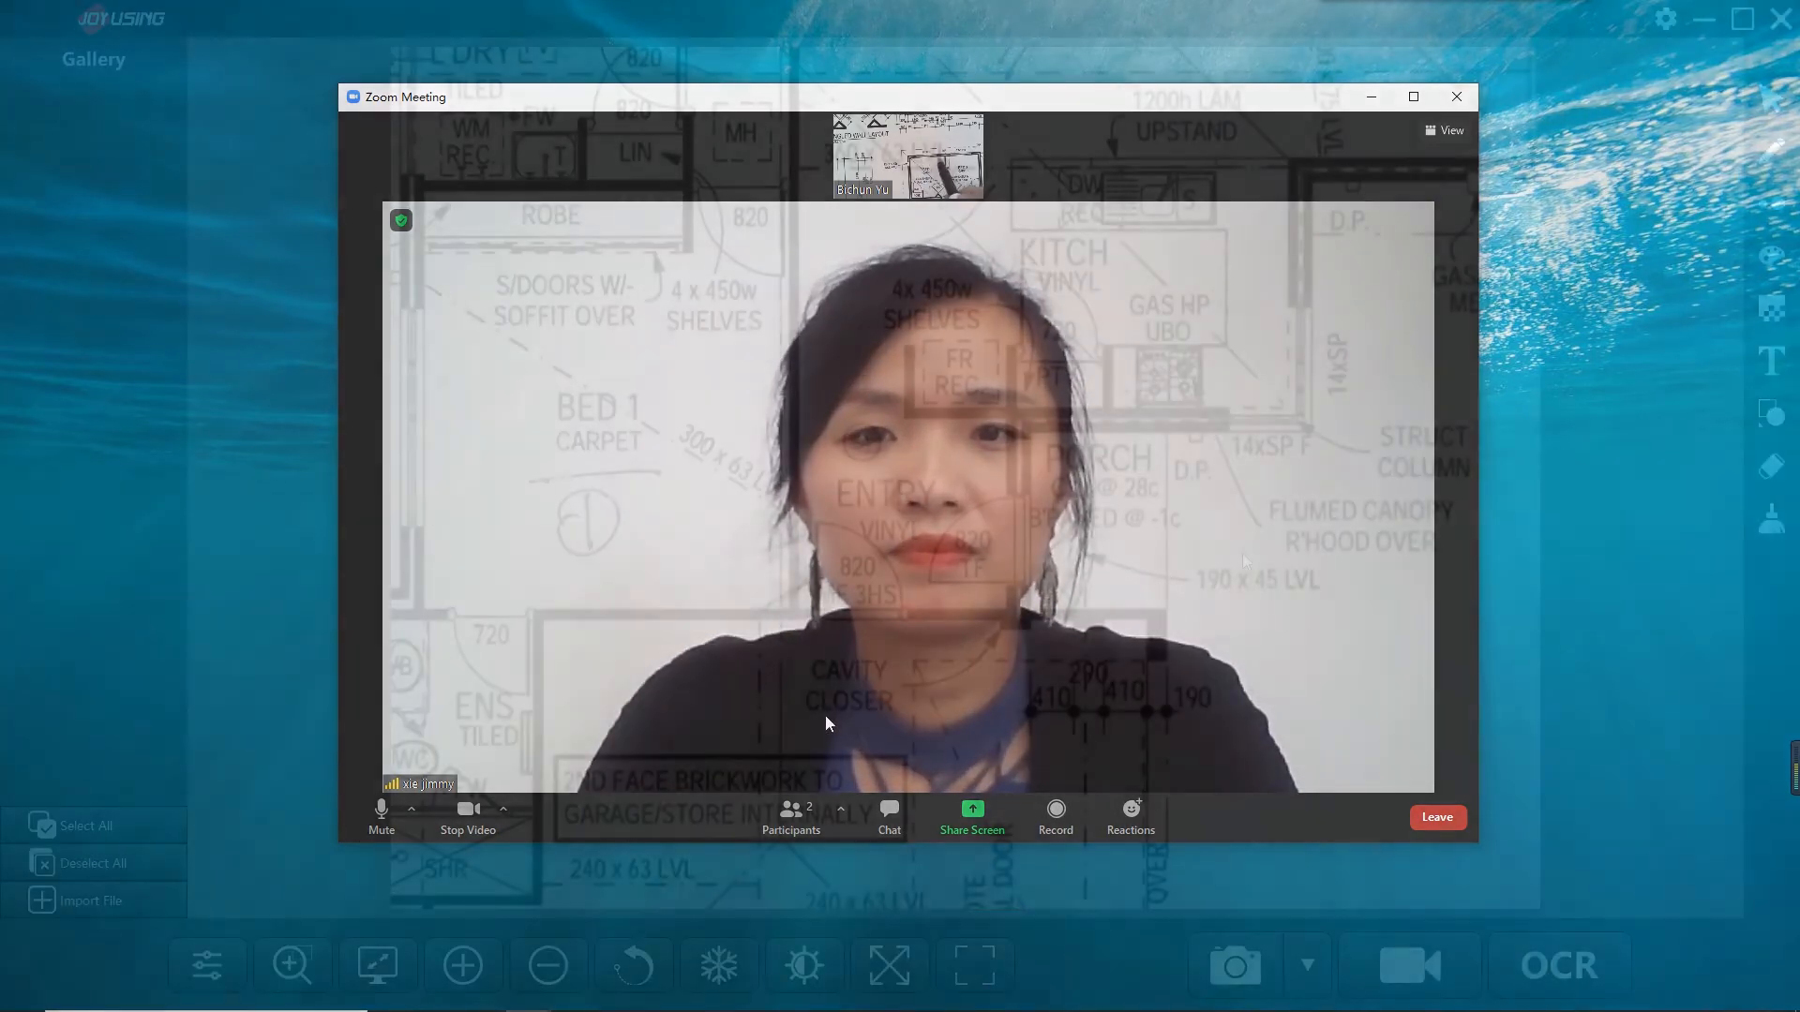
Minimise the JOYUSING Visualizer window showing the floor plan
{"action": "left_click", "coordinate": [1455, 96]}
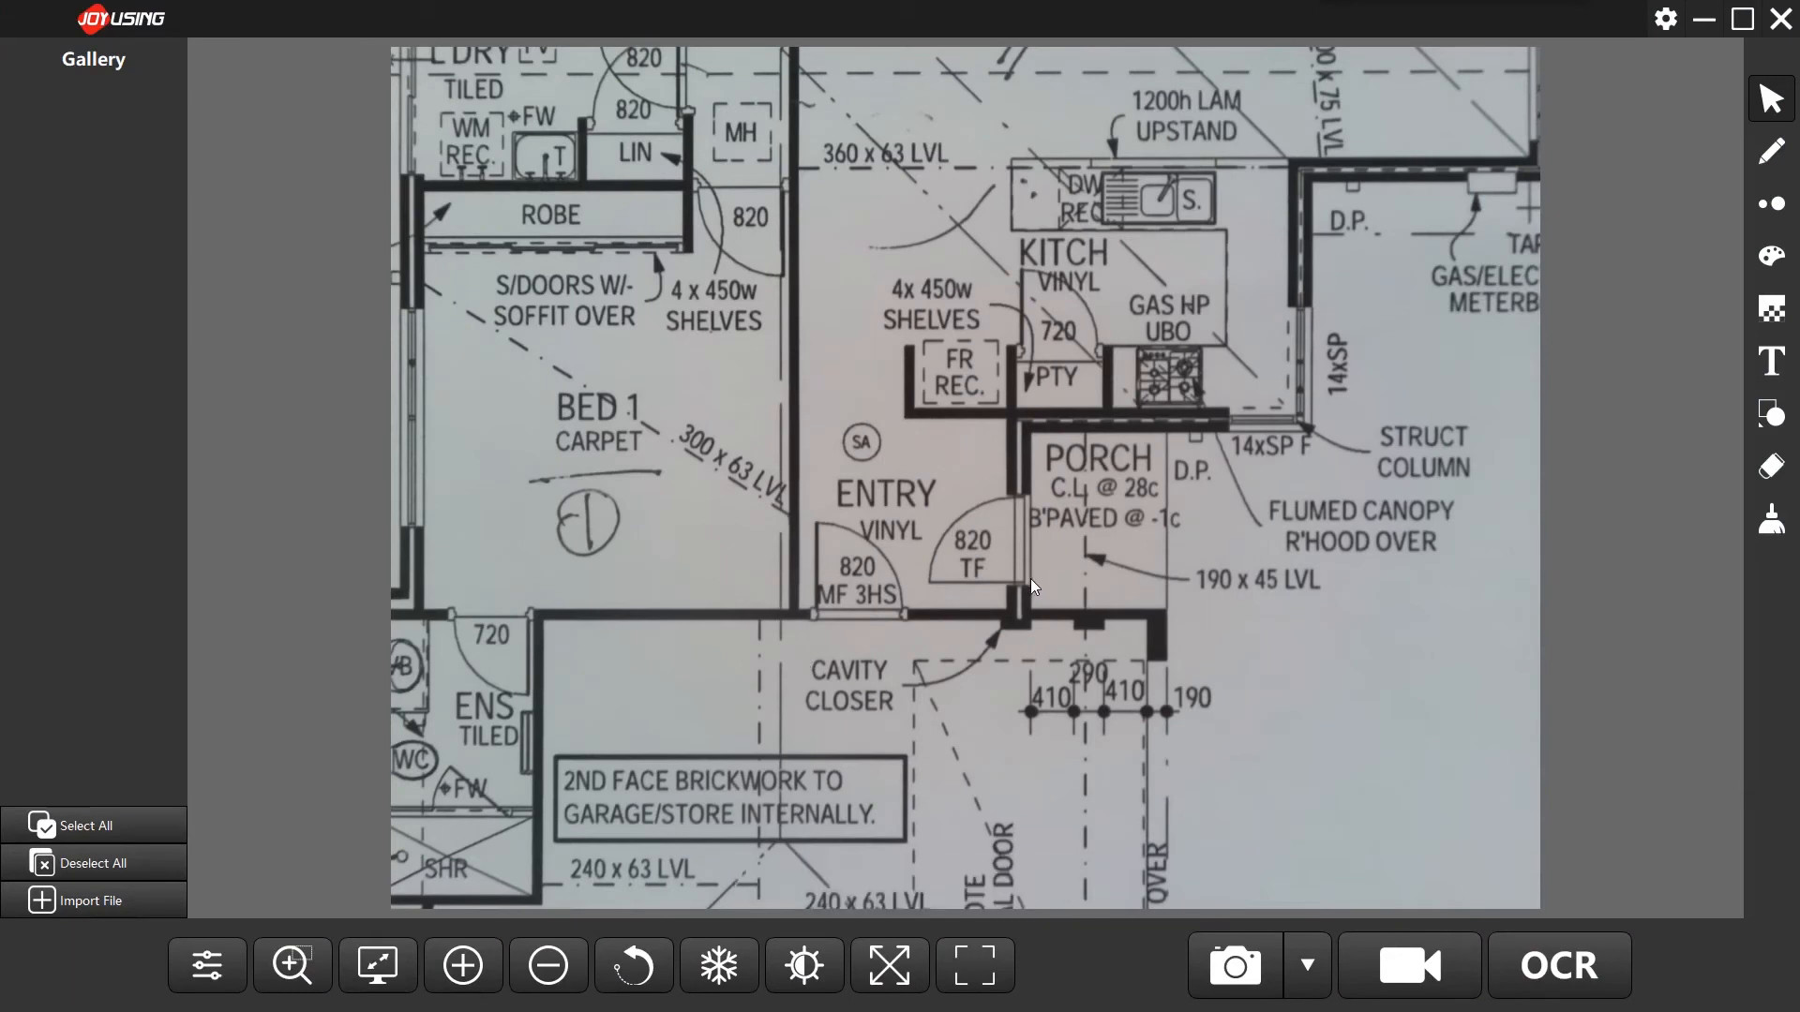
{"action": "mouse_move", "coordinate": [1294, 420]}
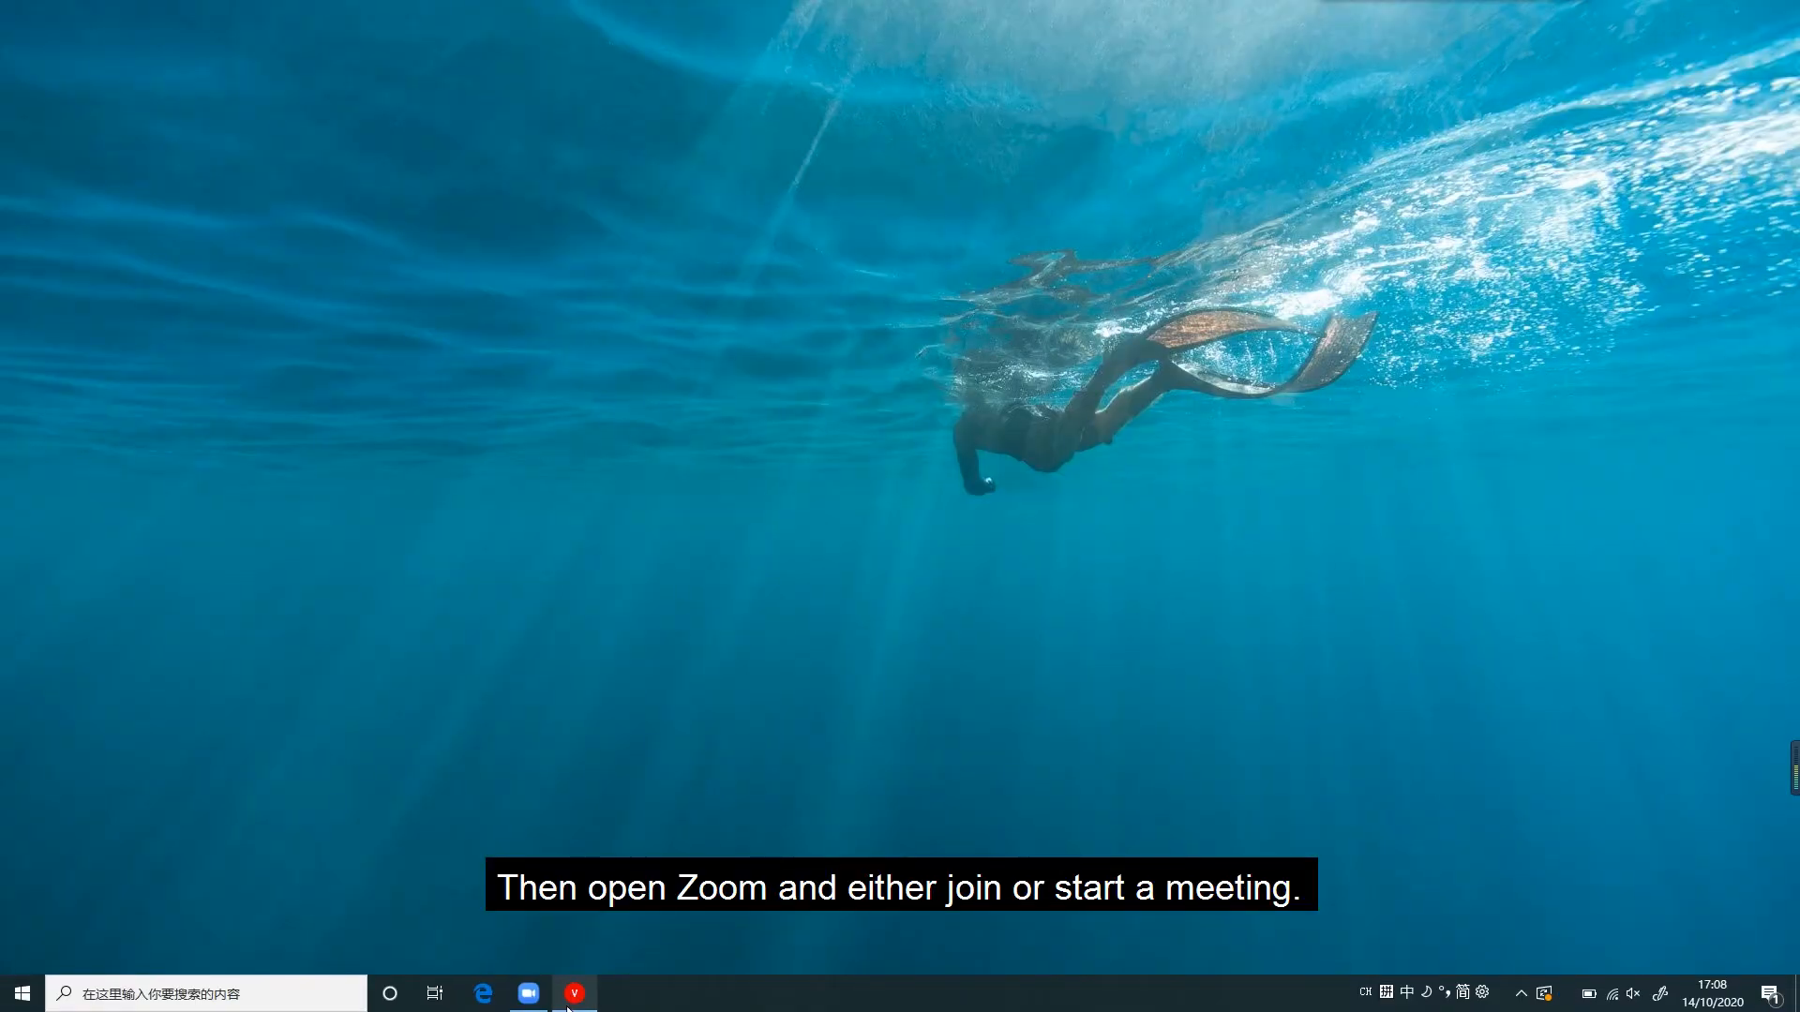
Start a new meeting on computer audio and share the Visualizer floor-plan window
{"action": "left_click", "coordinate": [574, 993]}
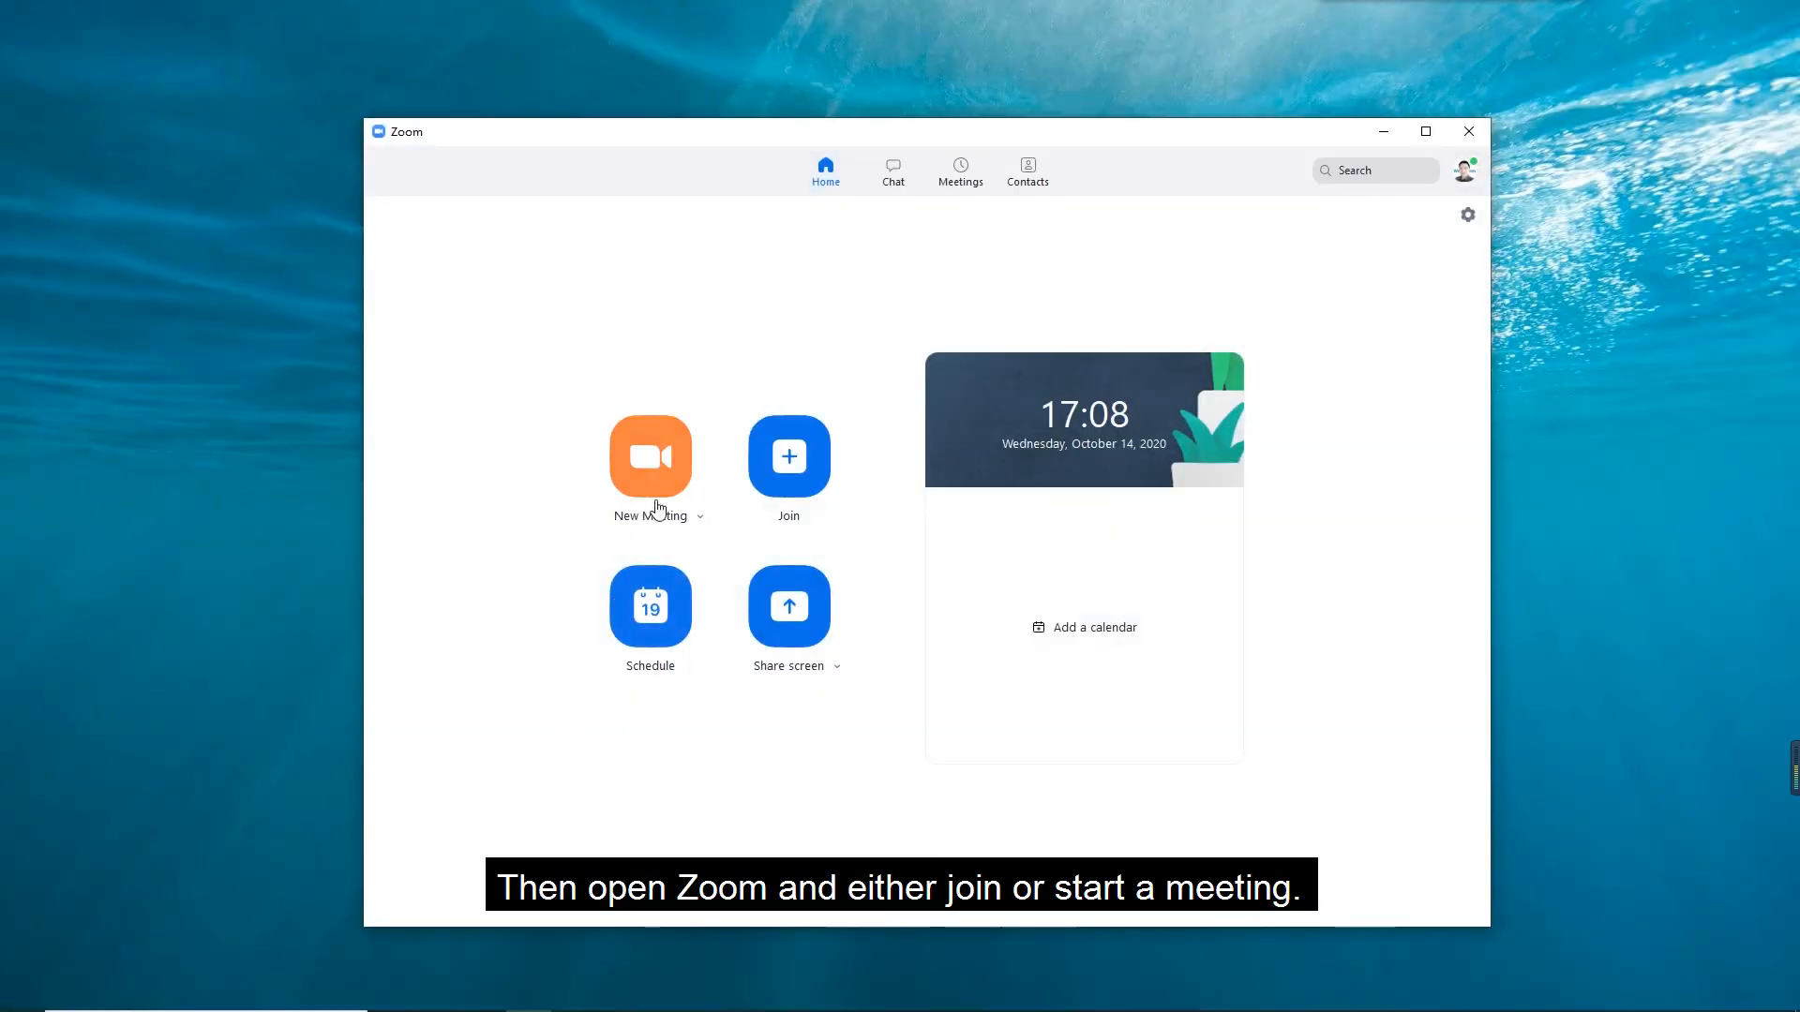
{"action": "left_click", "coordinate": [651, 456]}
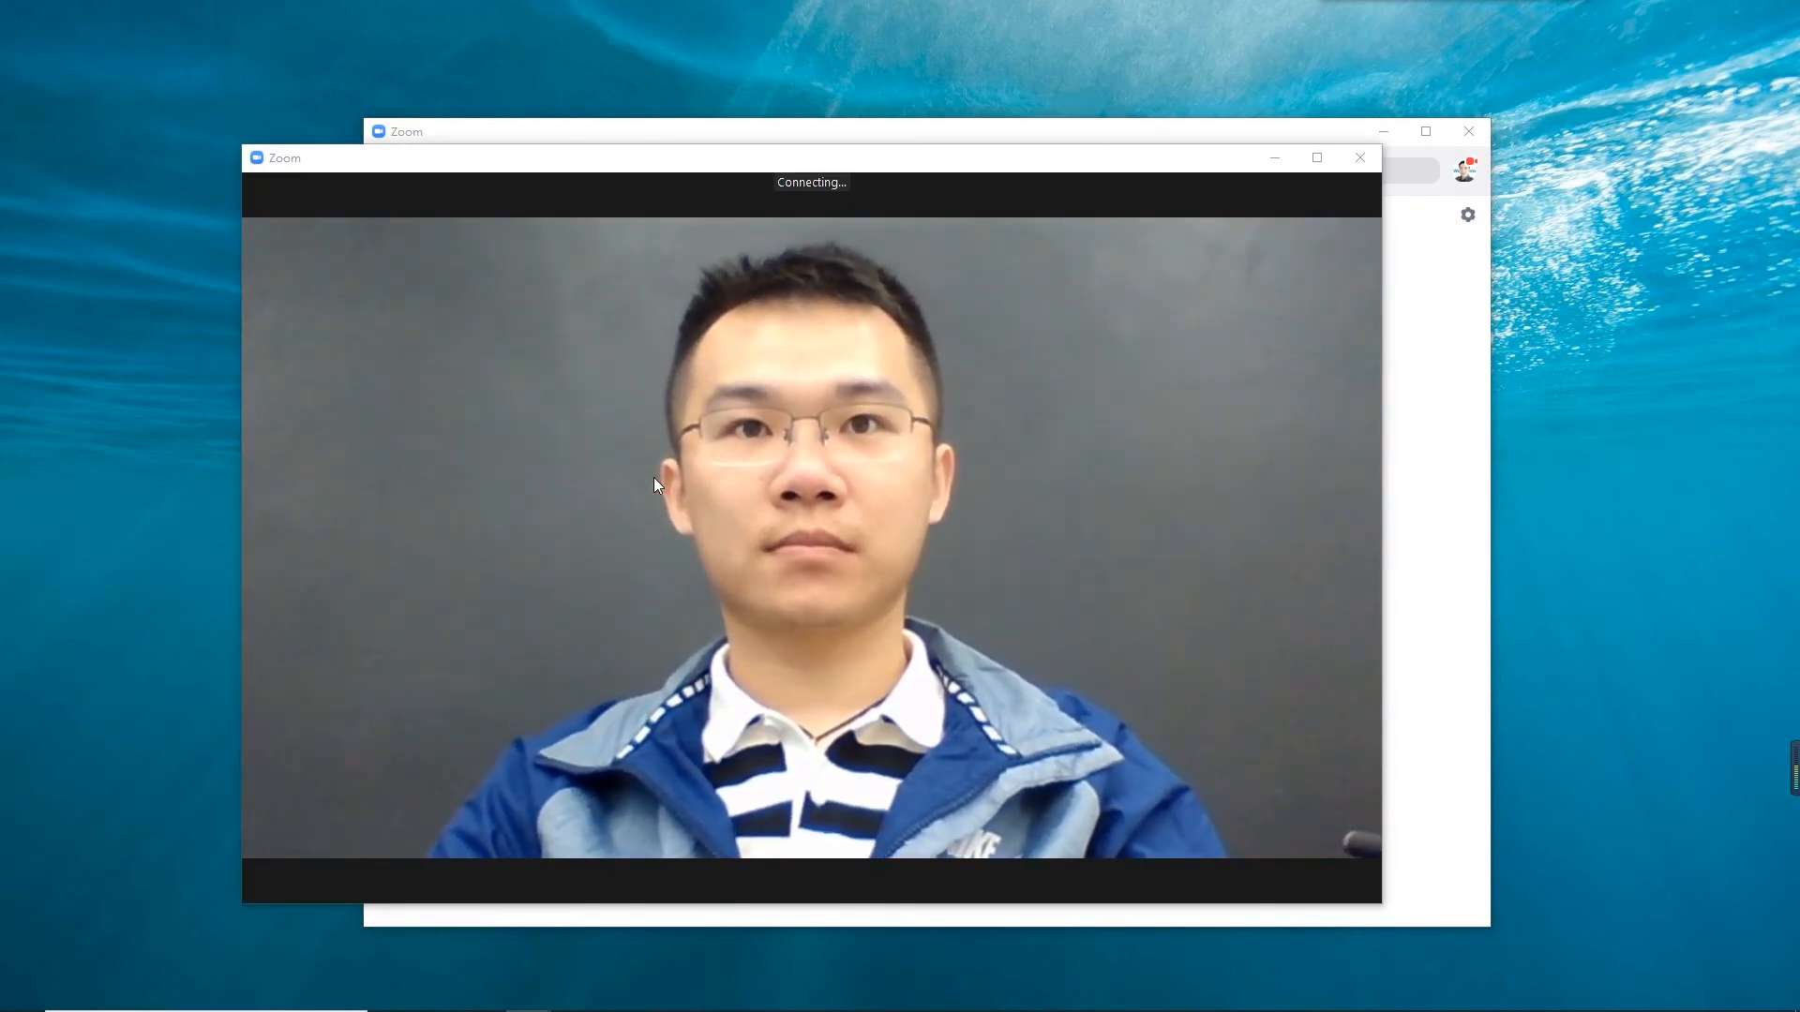
{"action": "mouse_move", "coordinate": [790, 562]}
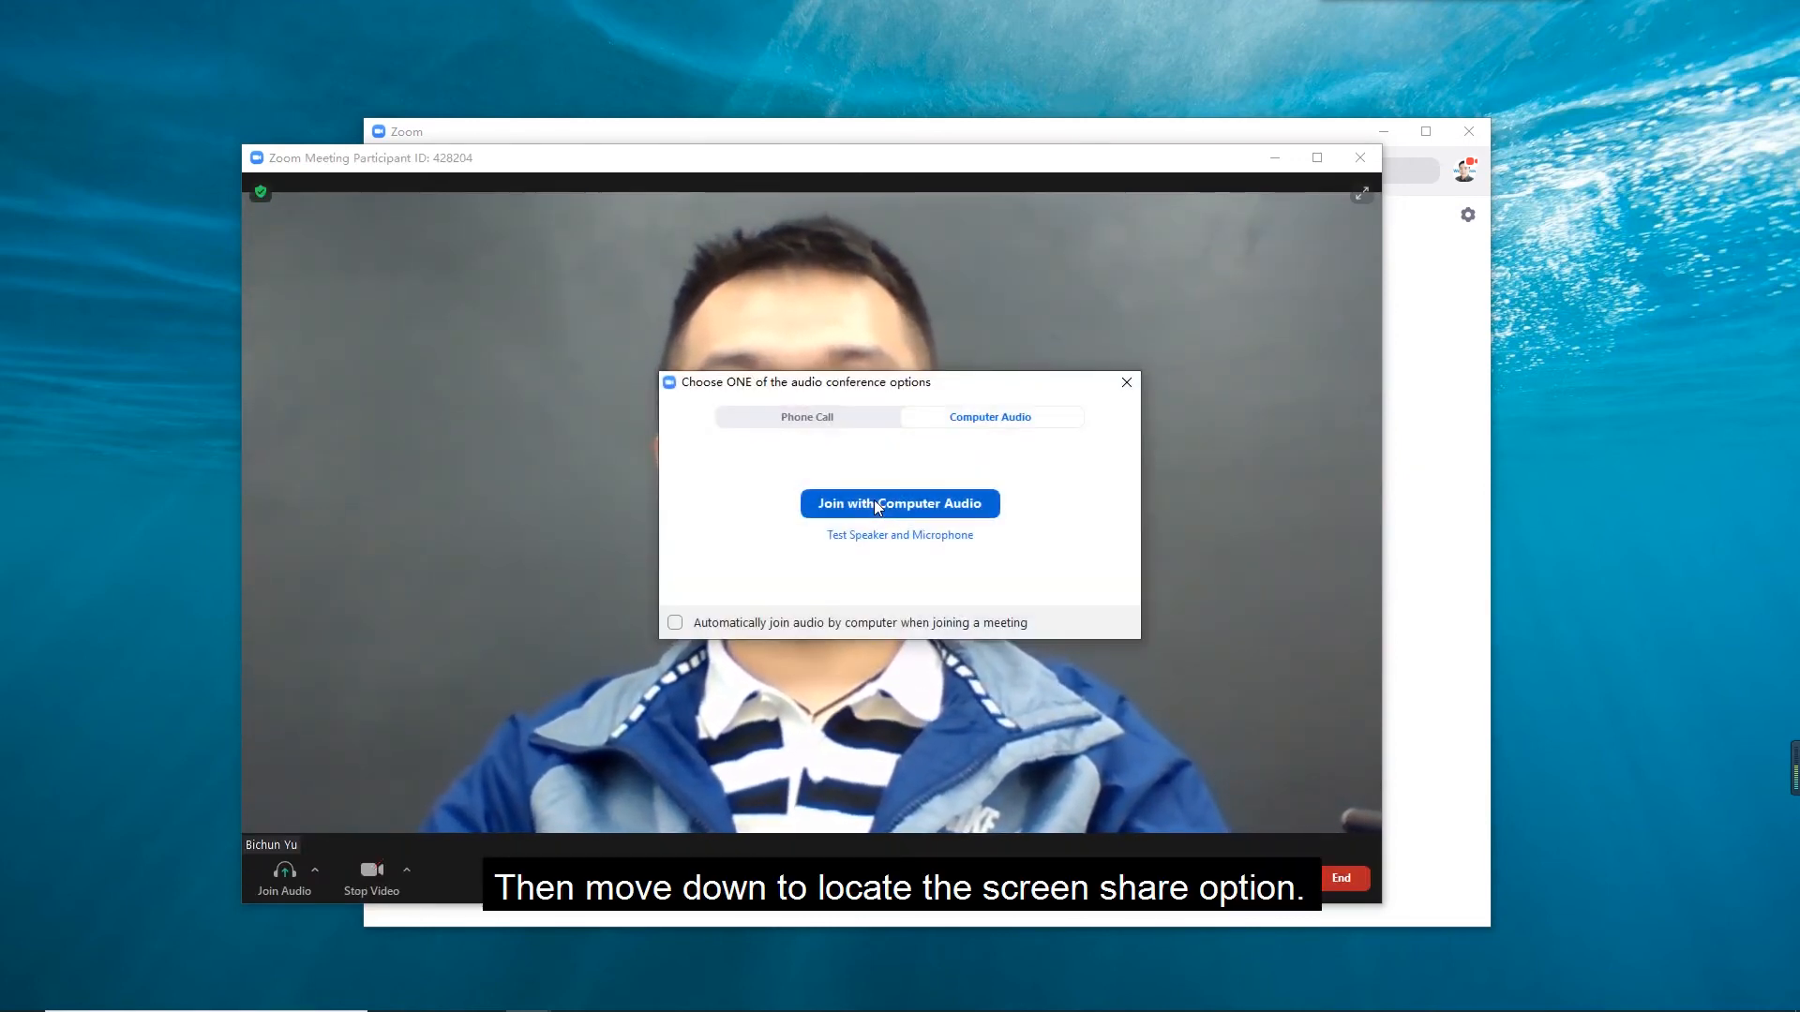
{"action": "left_click", "coordinate": [898, 502]}
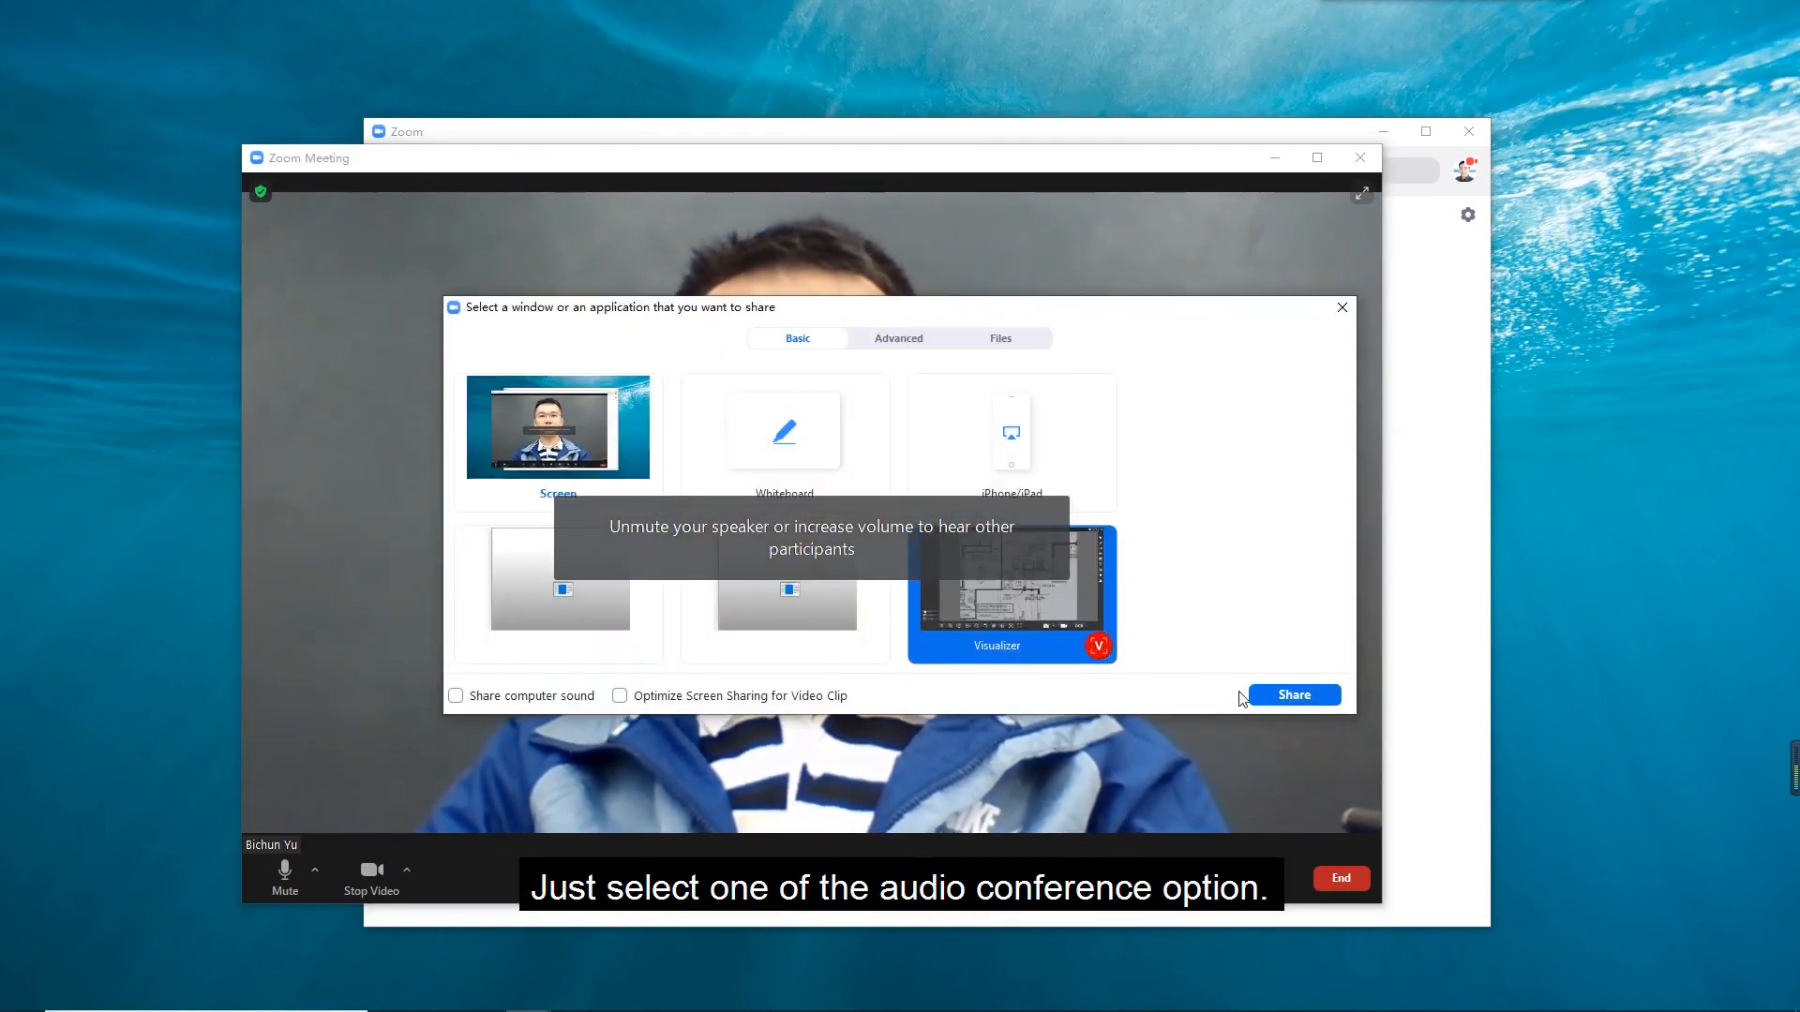
{"action": "left_click", "coordinate": [1292, 693]}
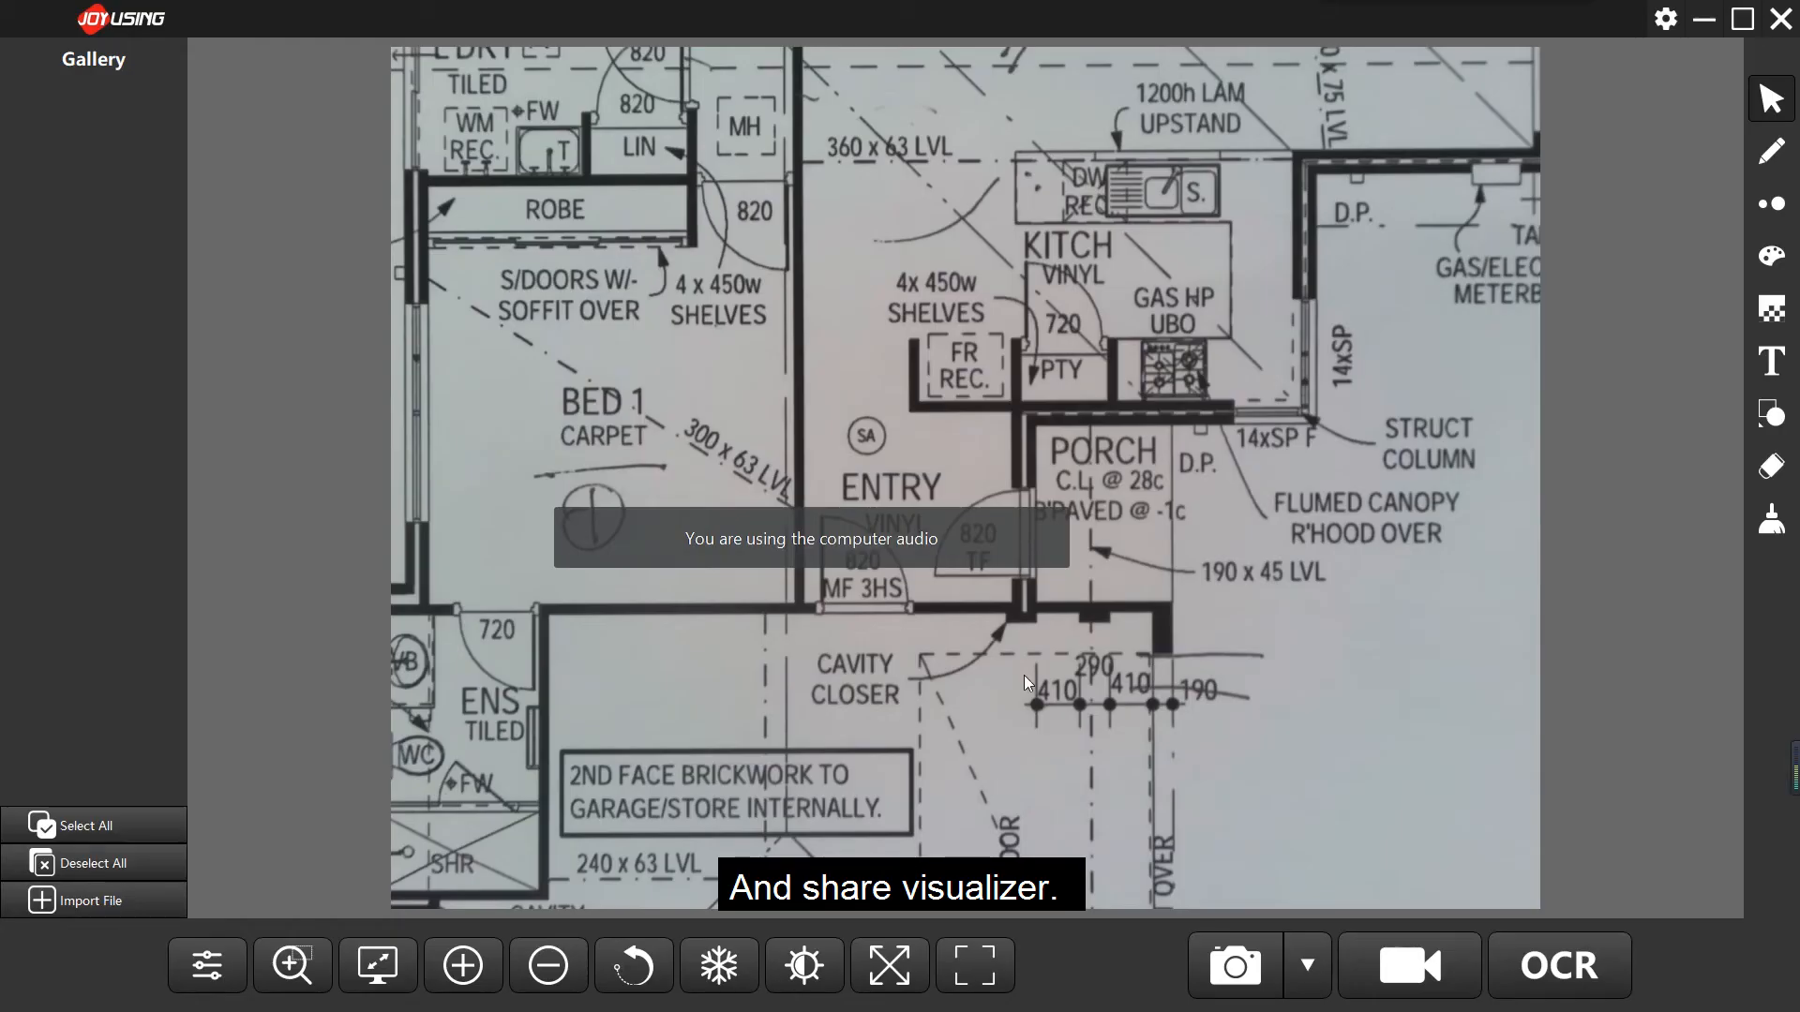